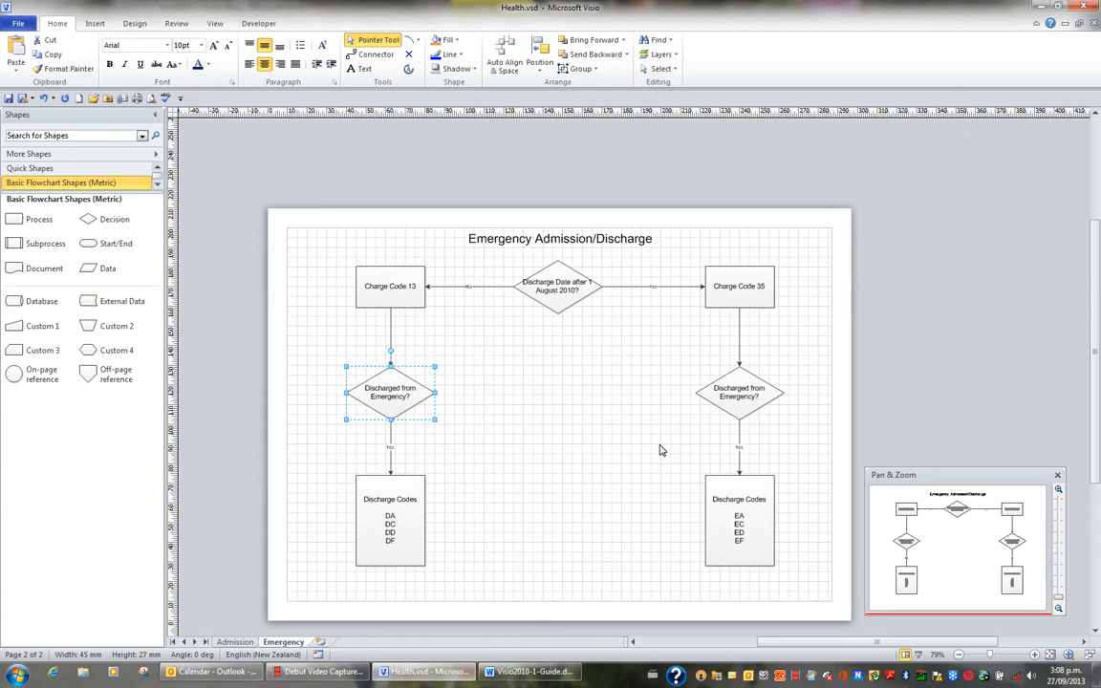
mouse_move(618, 467)
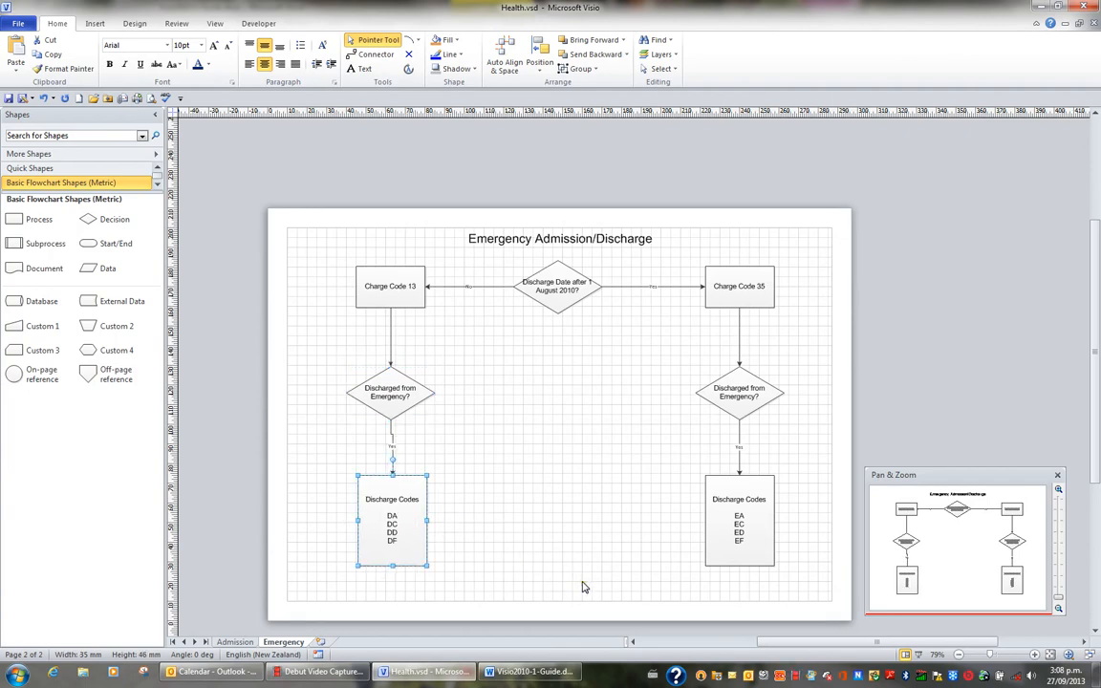
- Rotate the Discharge Codes box to 15, 60 and -45 degrees, then back upright
drag(391, 521, 397, 520)
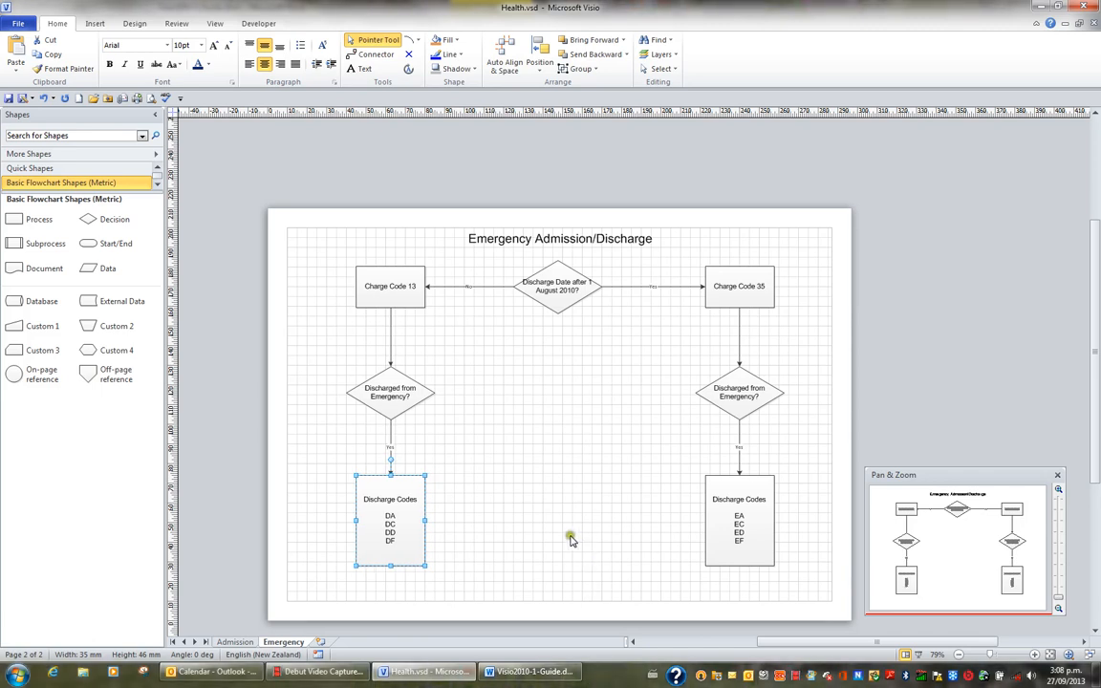
mouse_move(543, 539)
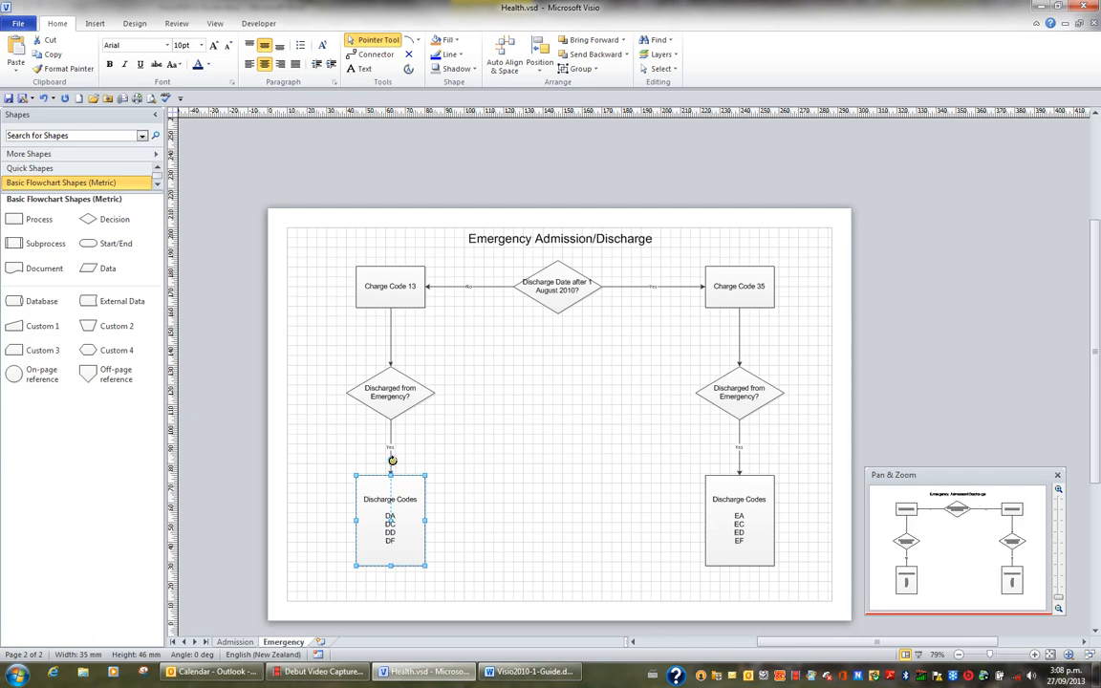
mouse_move(392, 459)
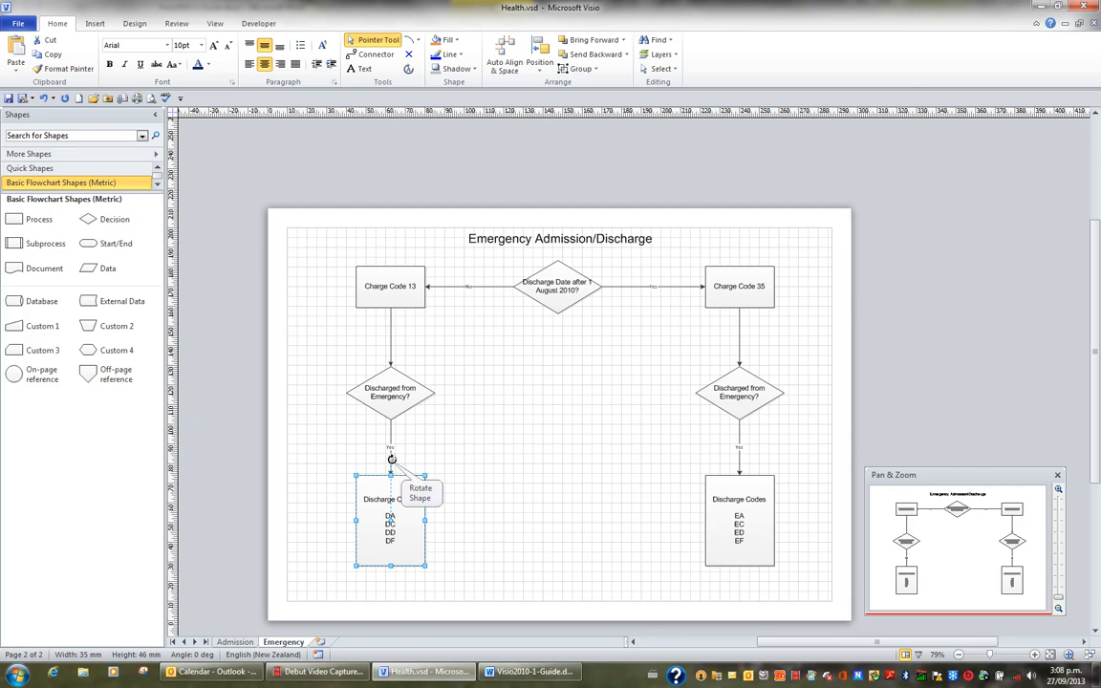
drag(392, 459, 372, 468)
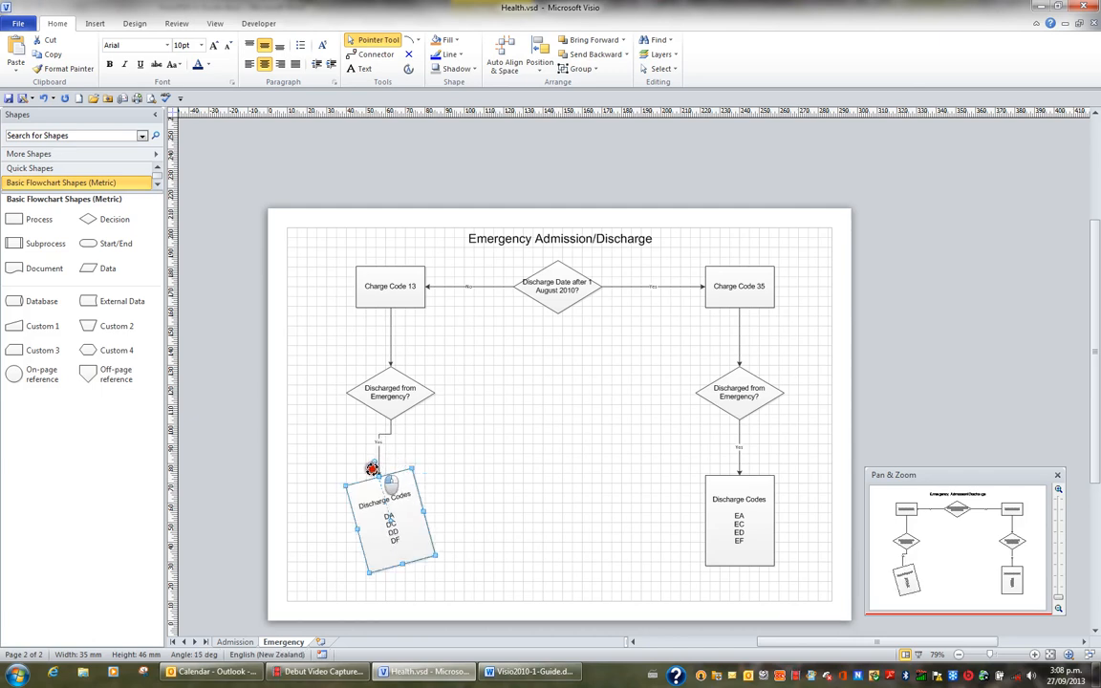
drag(390, 468, 347, 492)
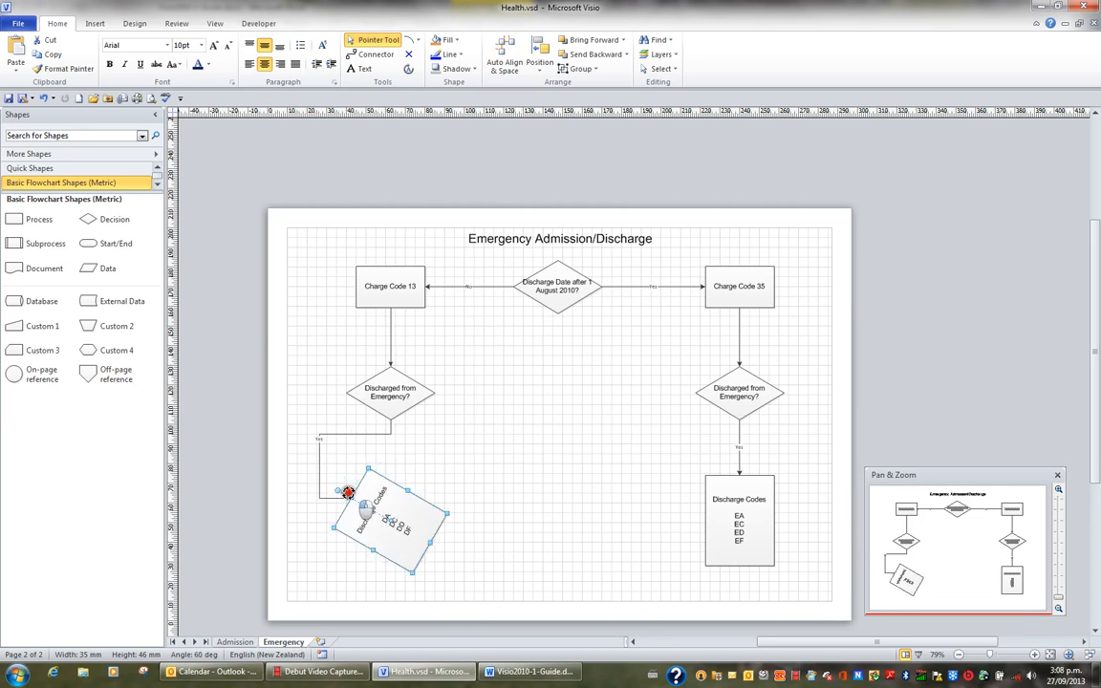
drag(347, 492, 427, 485)
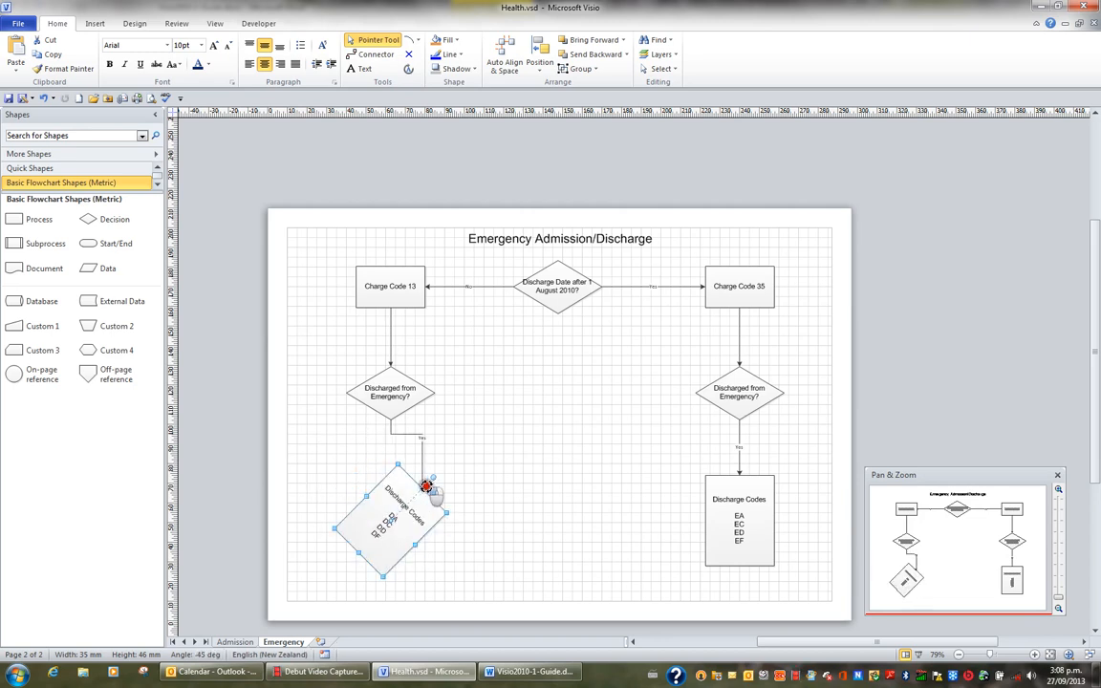
drag(426, 486, 418, 468)
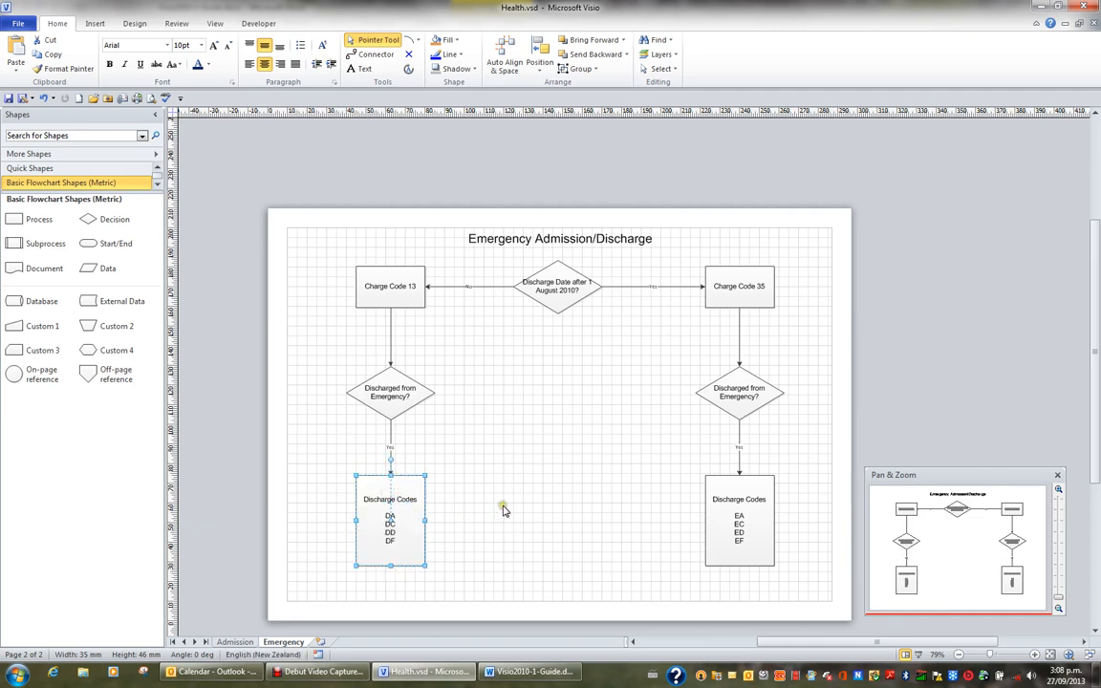
mouse_move(526, 503)
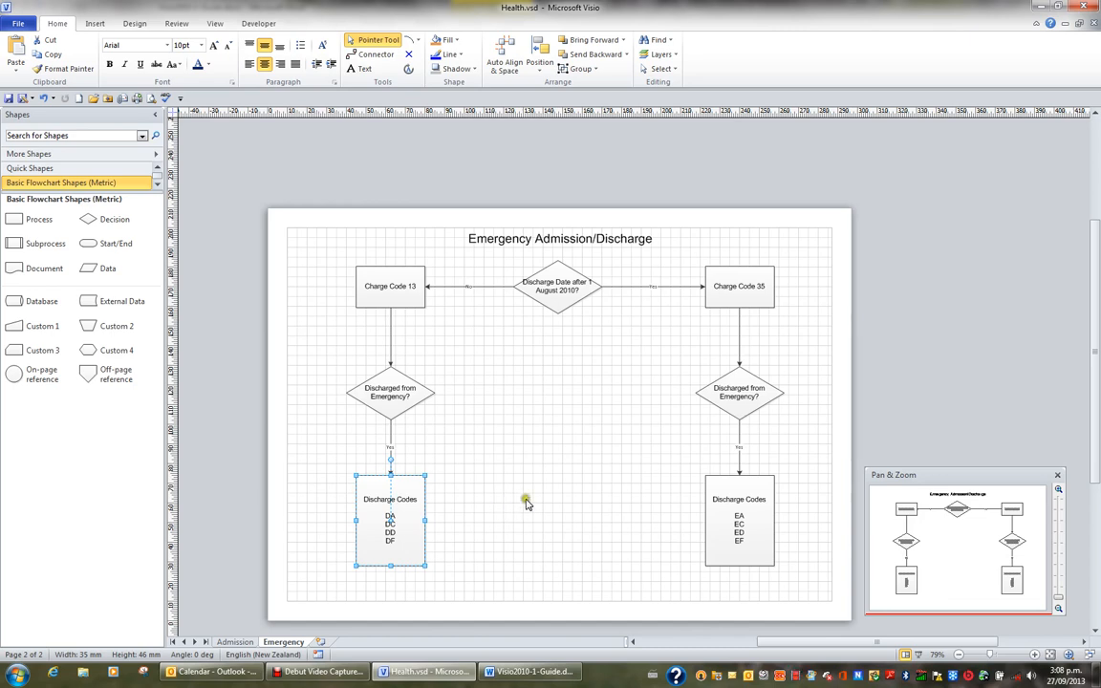
mouse_move(282, 175)
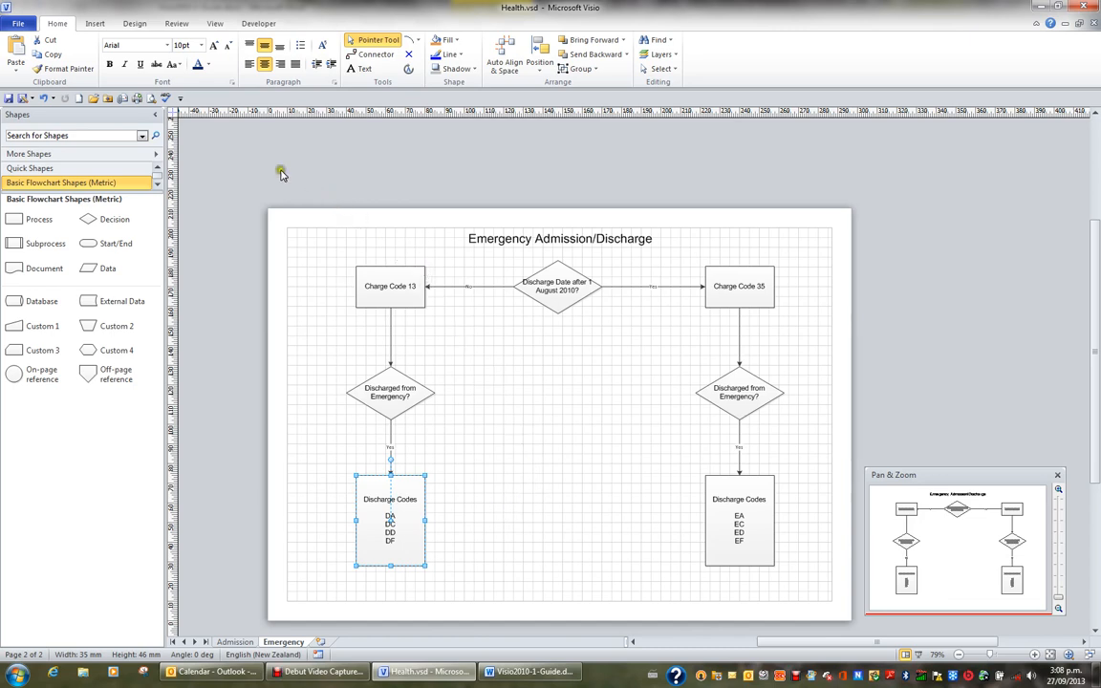
mouse_move(576, 84)
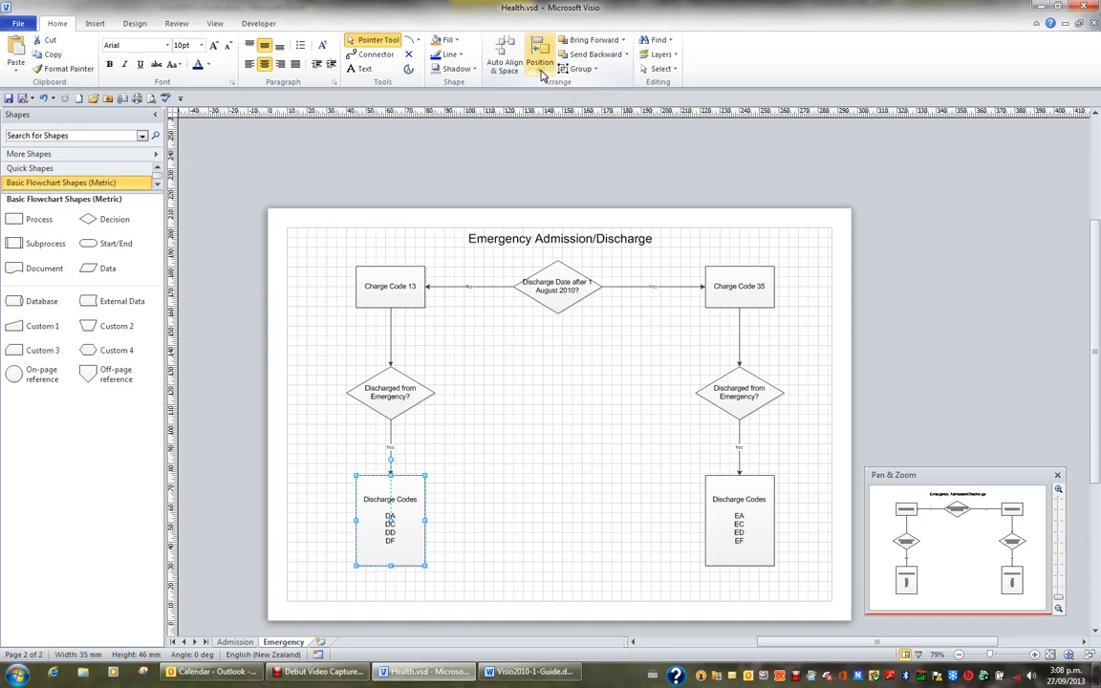
- Browse the arrangement menu's rotate and flip options
click(539, 52)
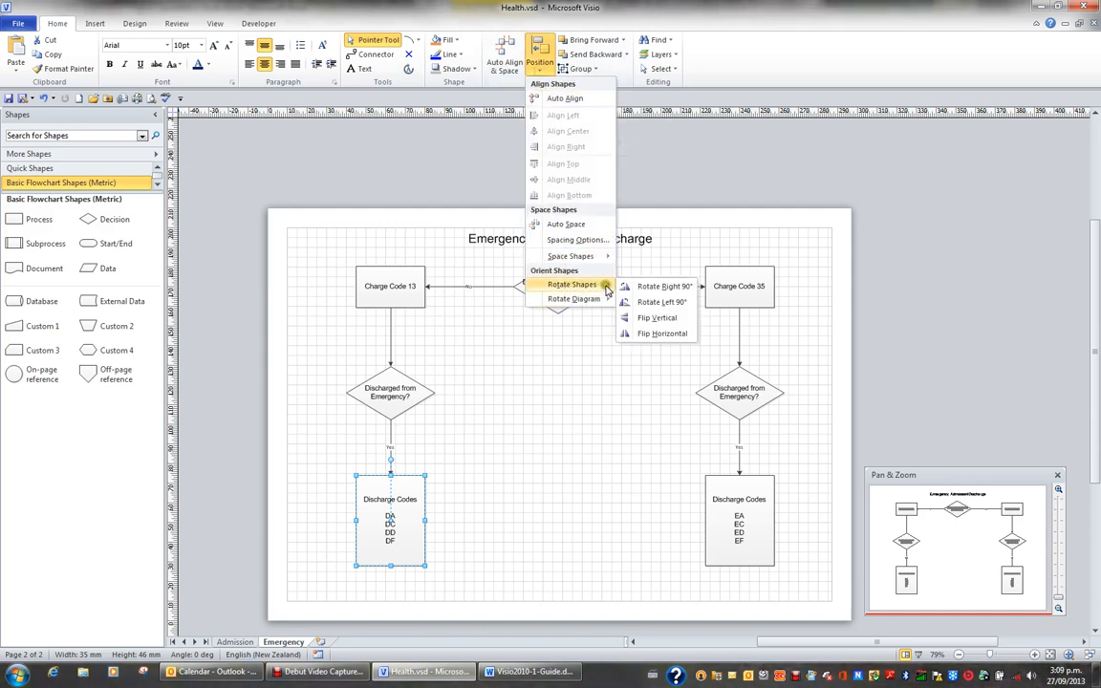
click(661, 302)
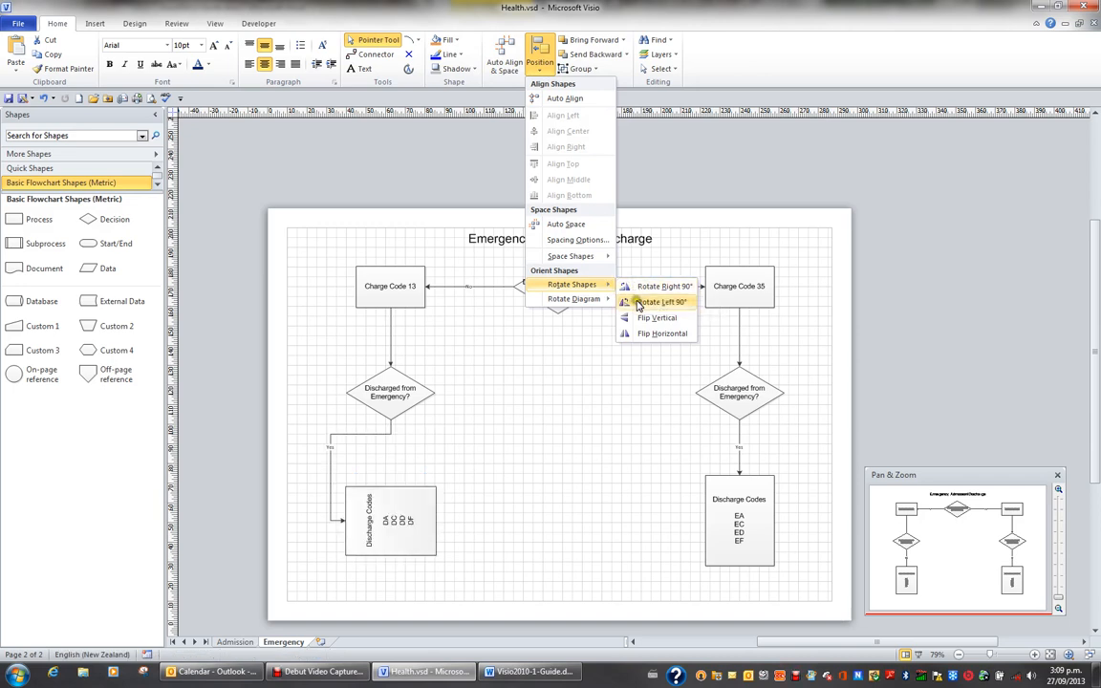
click(660, 302)
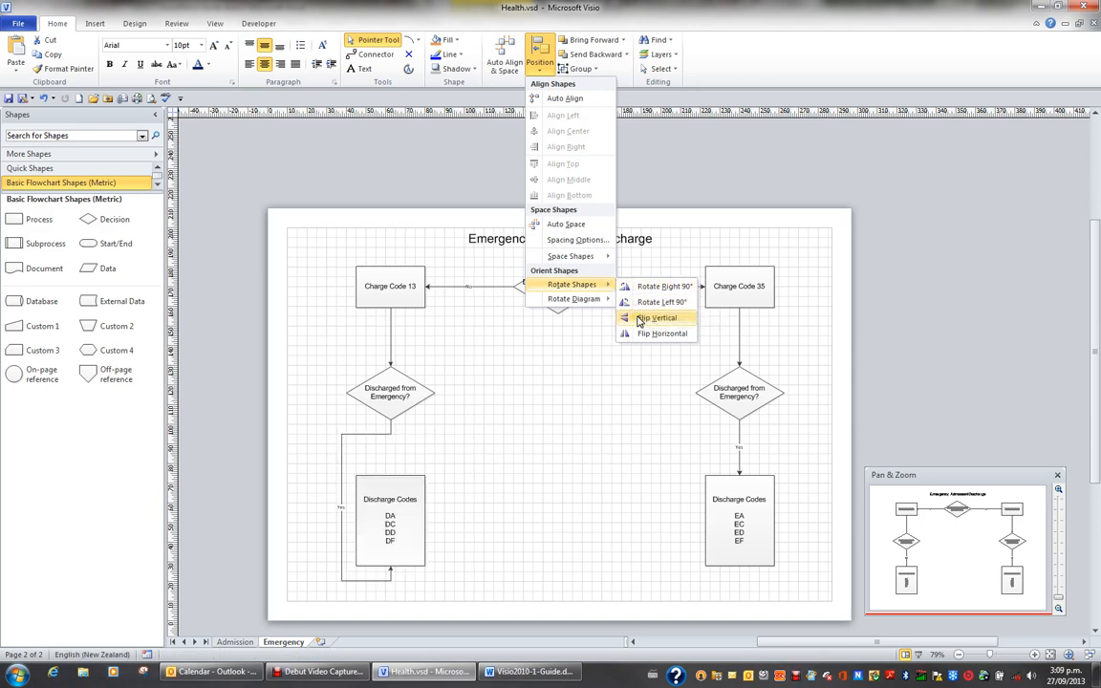
mouse_move(661, 334)
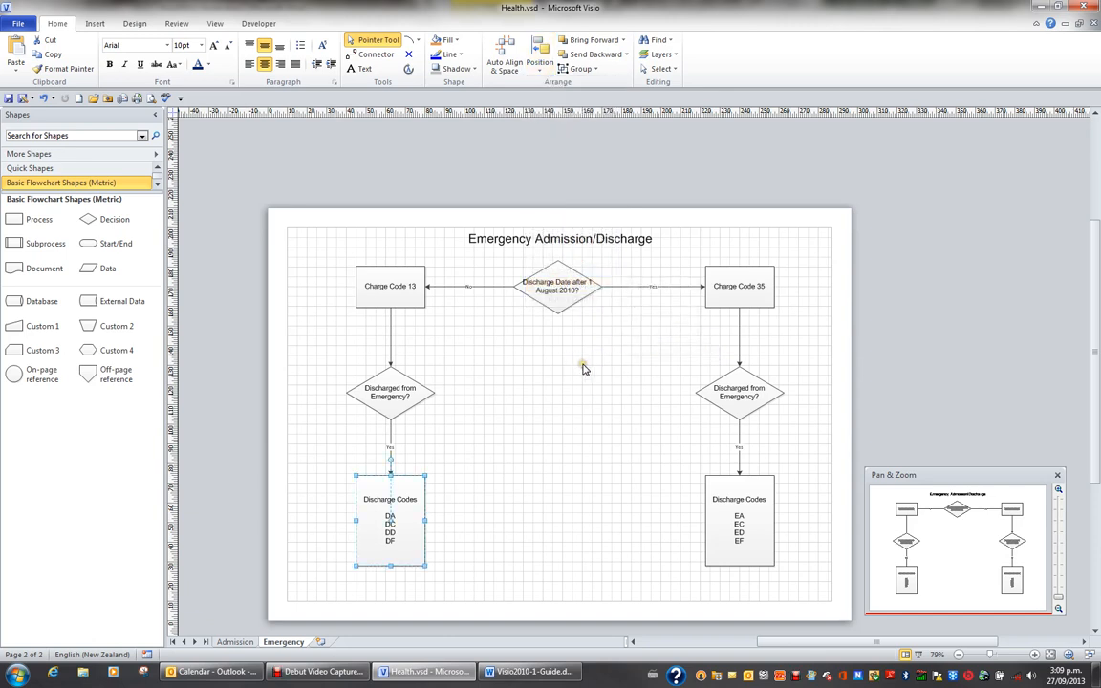
mouse_move(562, 349)
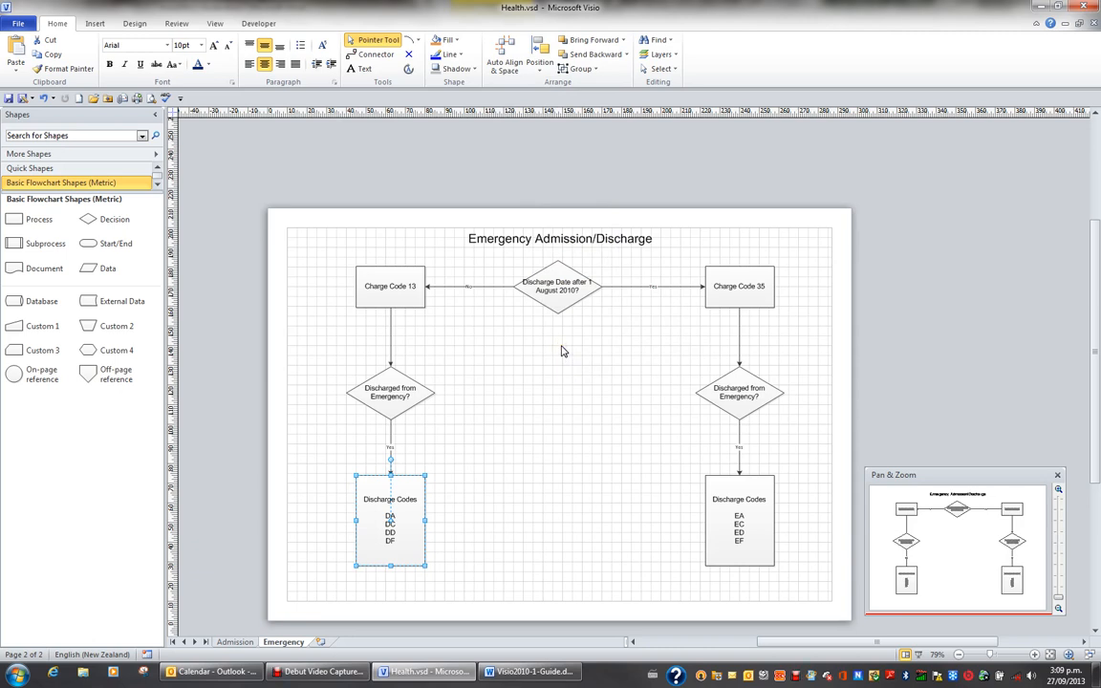
- Show the Size & Position task pane from the View tab's Task Panes list
click(215, 23)
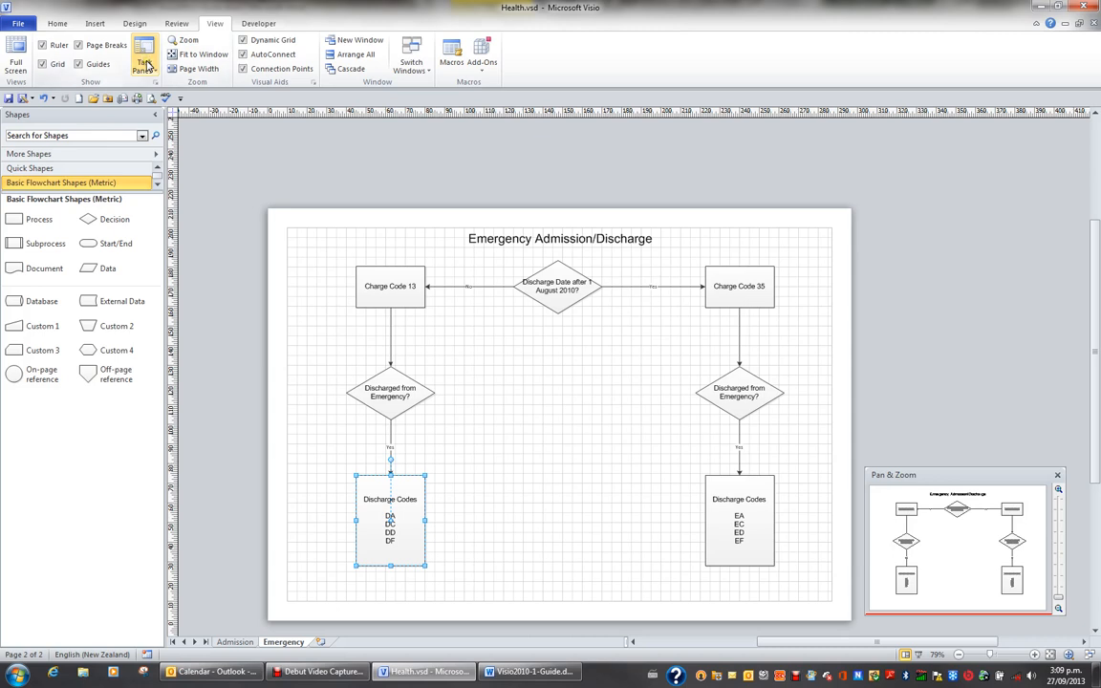
click(143, 64)
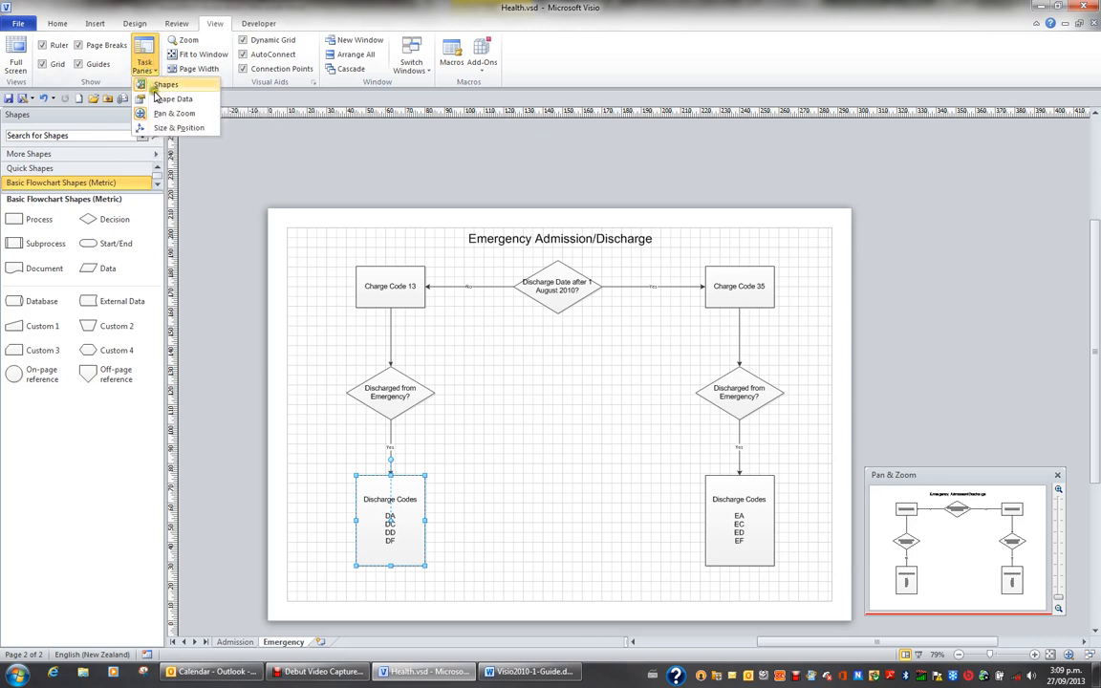
mouse_move(179, 127)
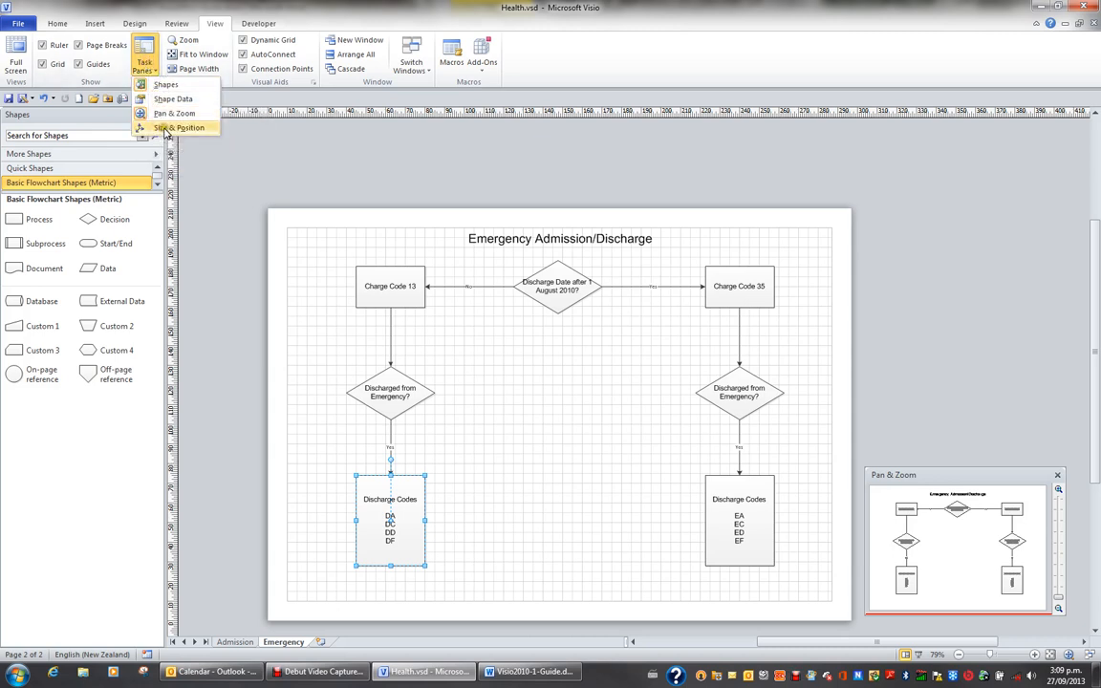
click(179, 127)
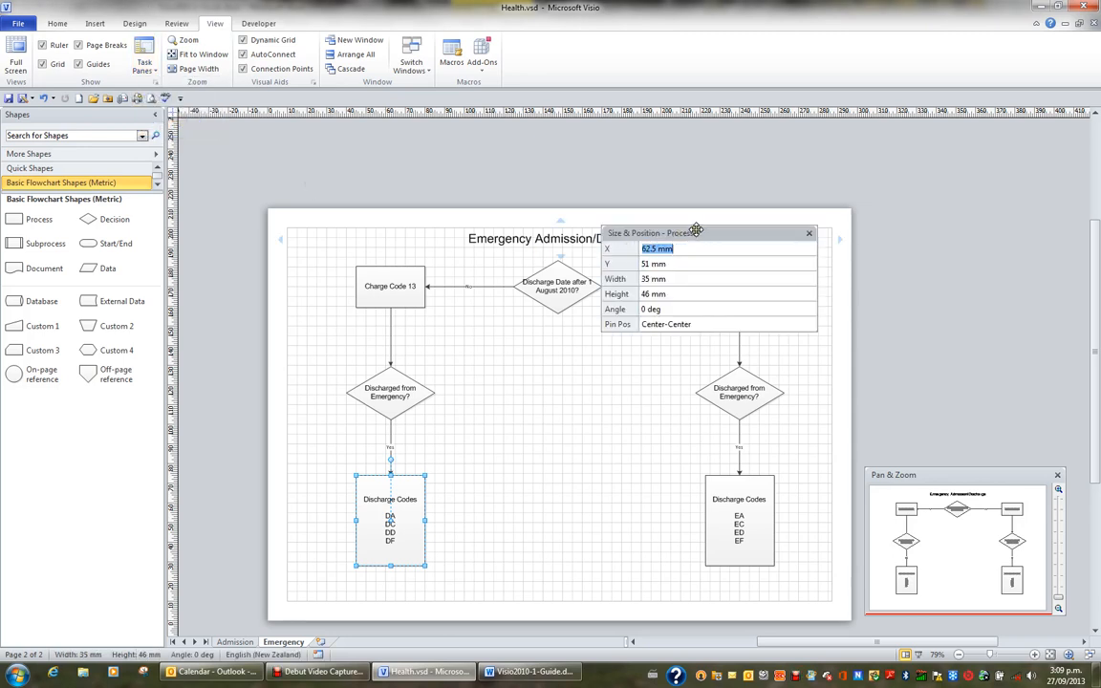
- Move the Size & Position window right of the page and select Discharge Codes
drag(695, 232, 943, 181)
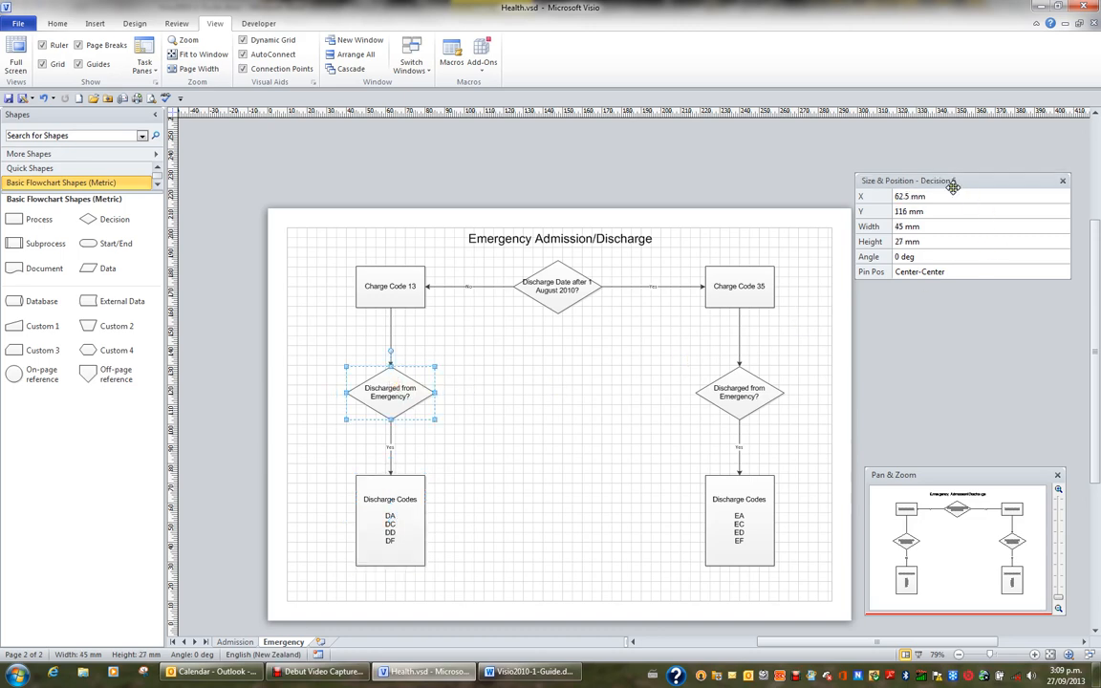
click(558, 285)
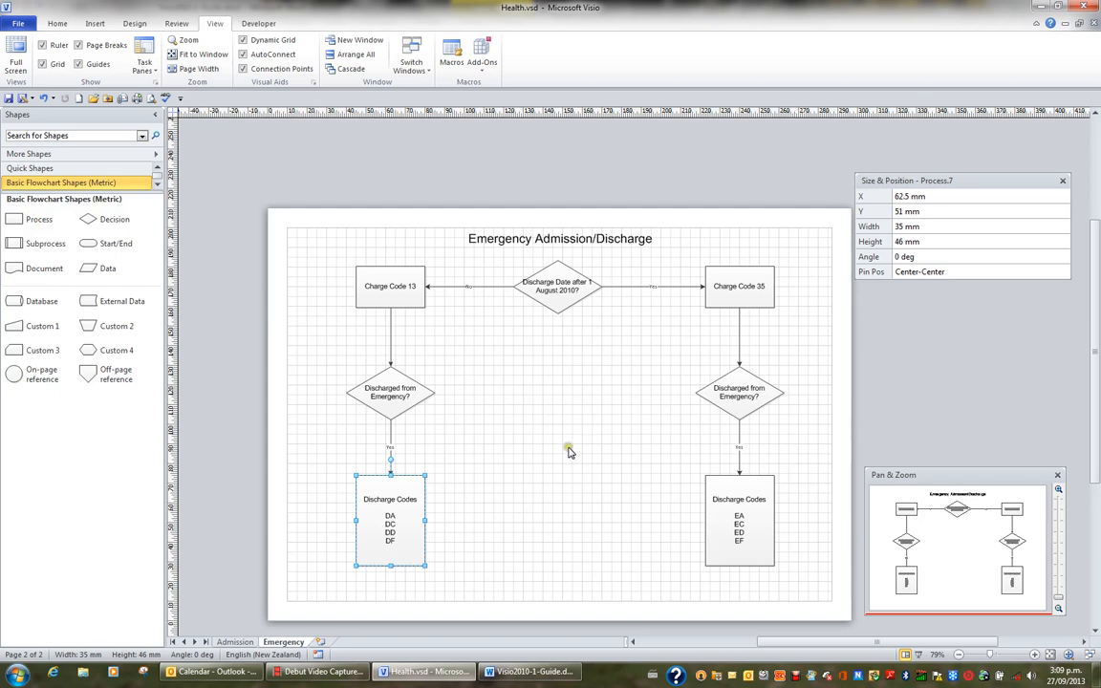
mouse_move(416, 523)
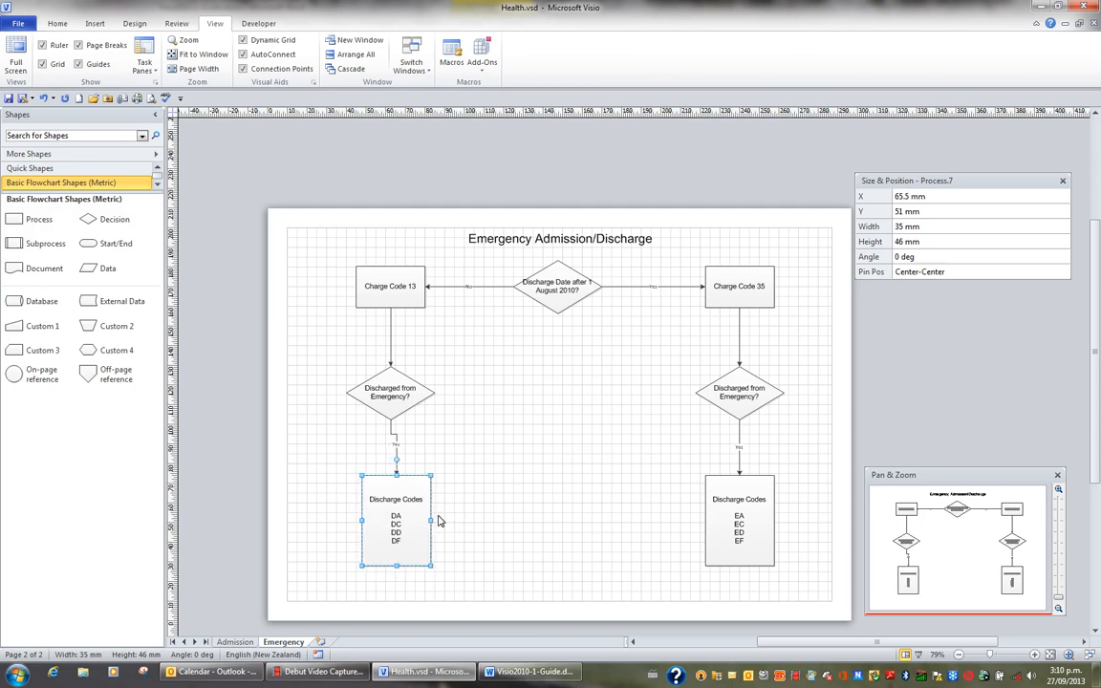
- Drag the left Discharge Codes box down until it rests at 62.5 by 51 mm
drag(395, 519, 401, 519)
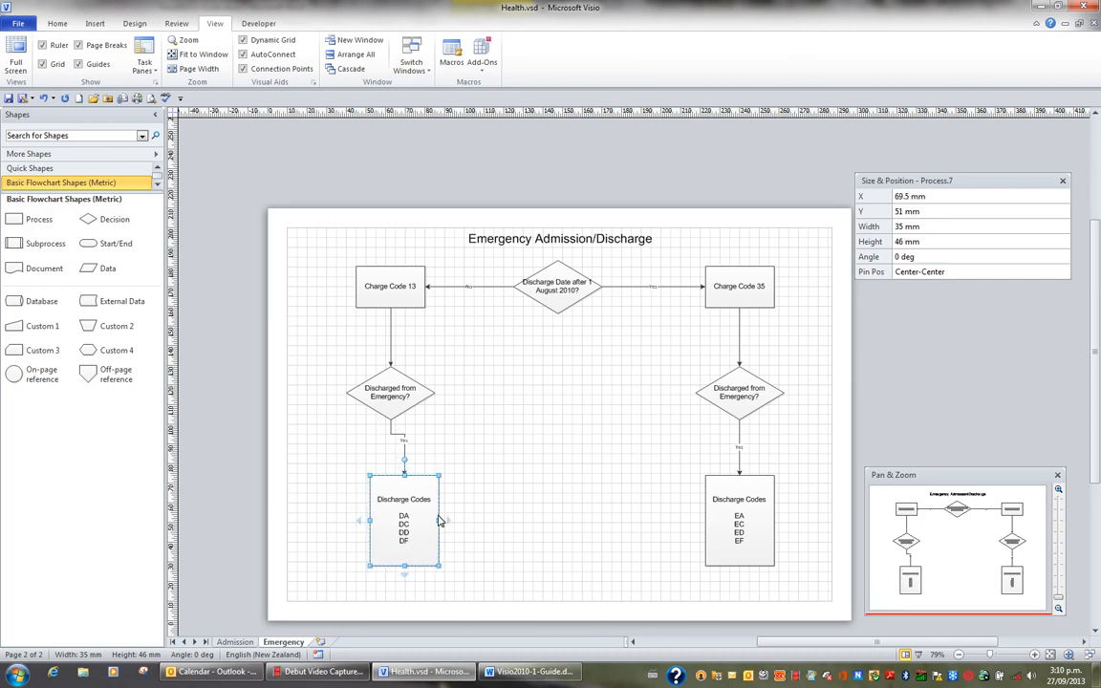
drag(403, 519, 396, 519)
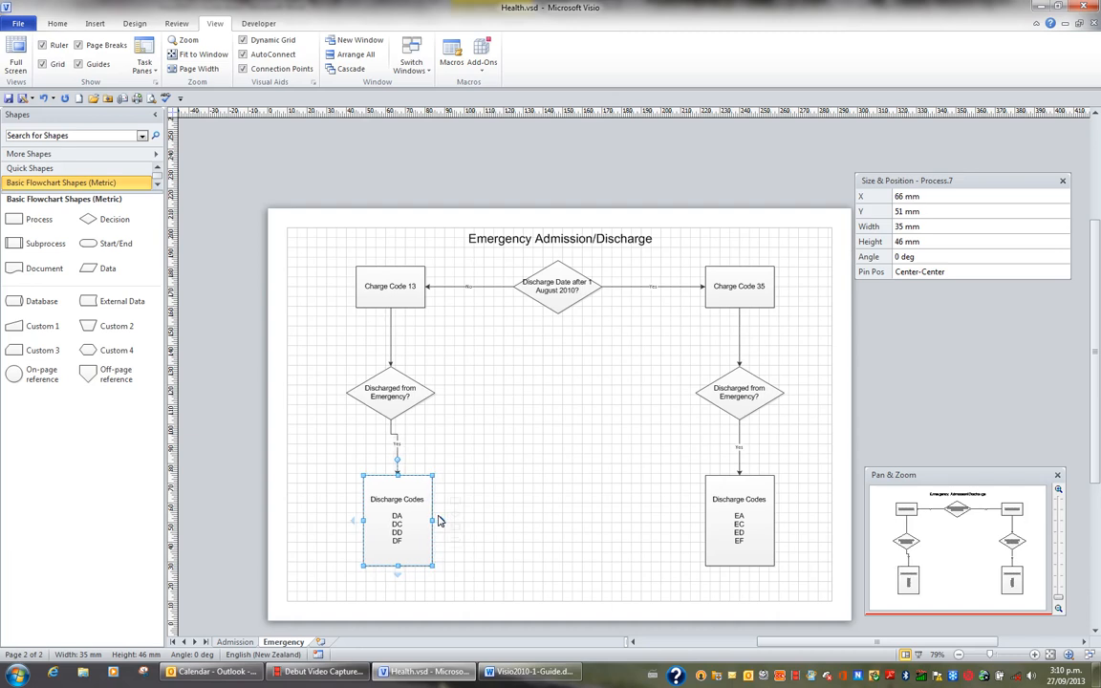
drag(396, 520, 390, 523)
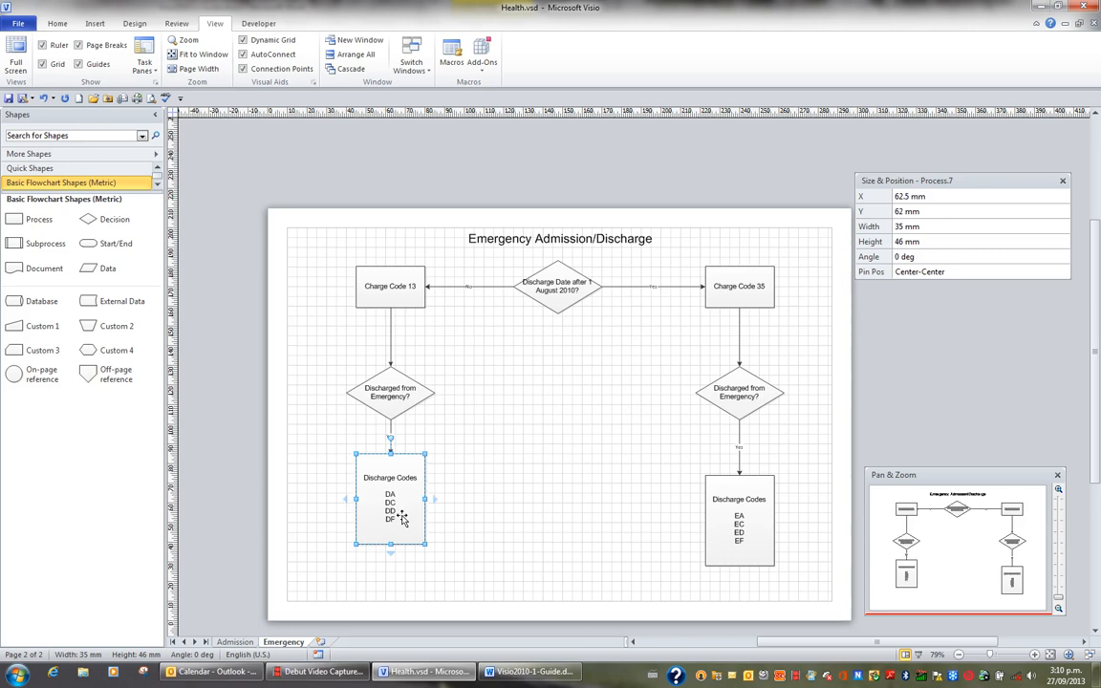
drag(390, 497, 390, 489)
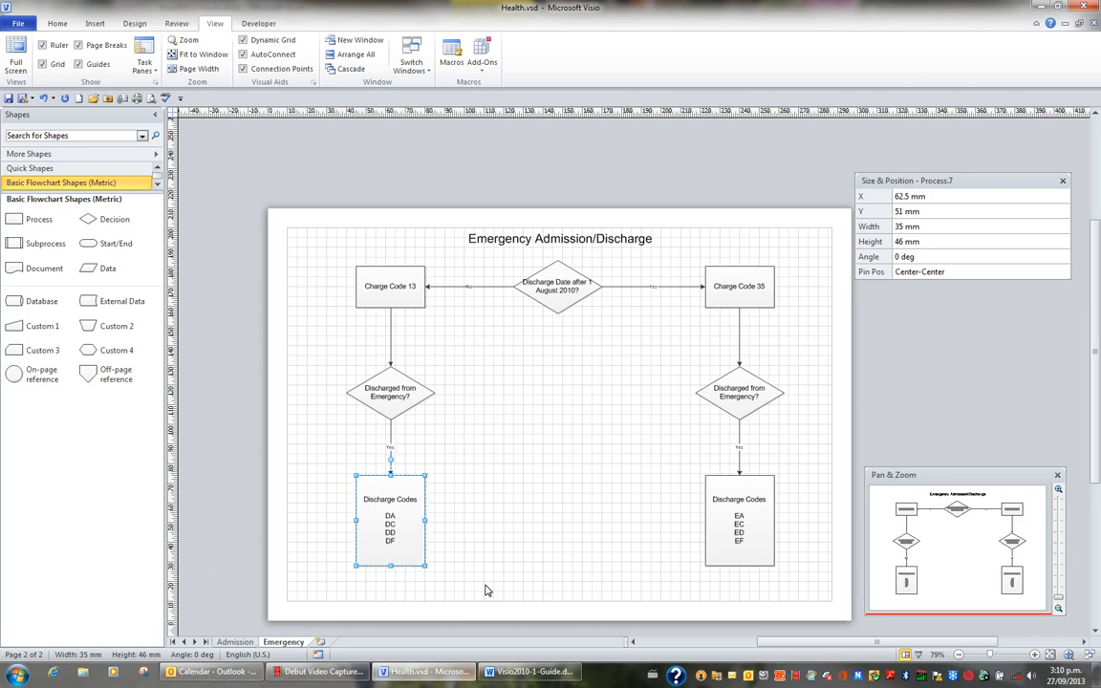
mouse_move(871, 241)
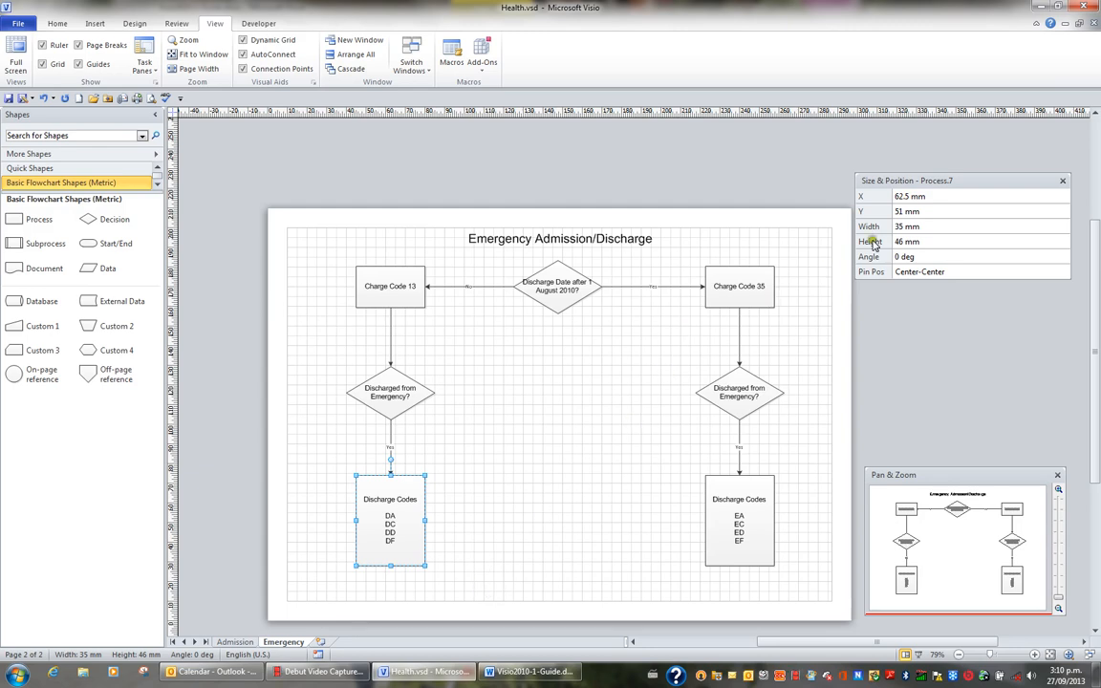
mouse_move(640, 480)
text(50)
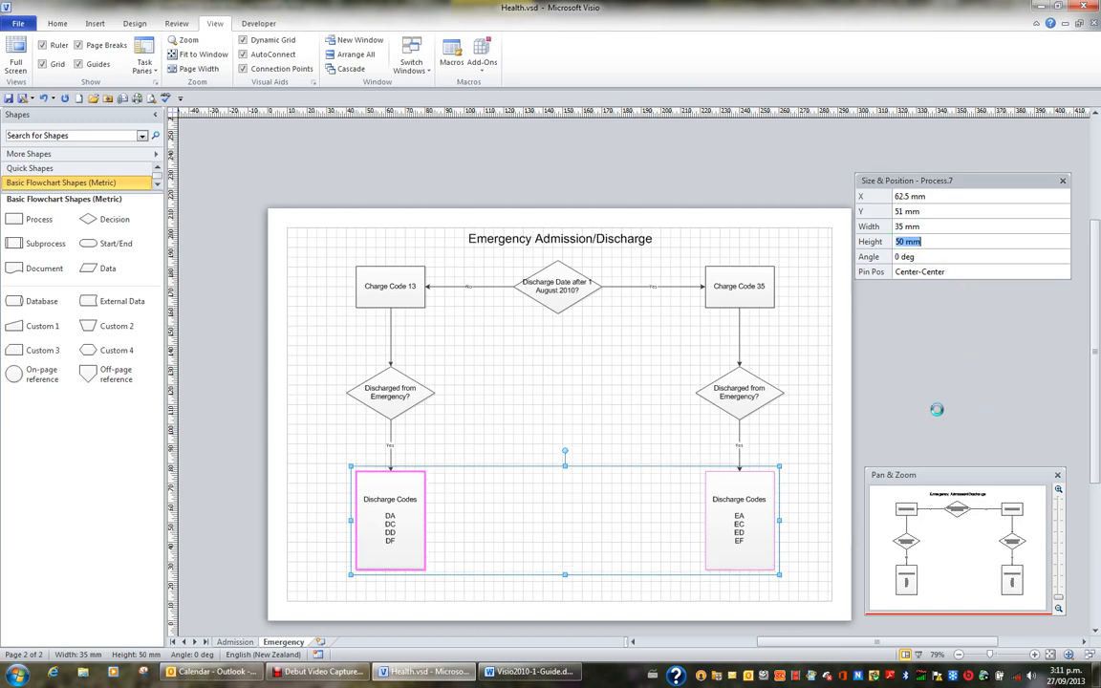
mouse_move(937, 414)
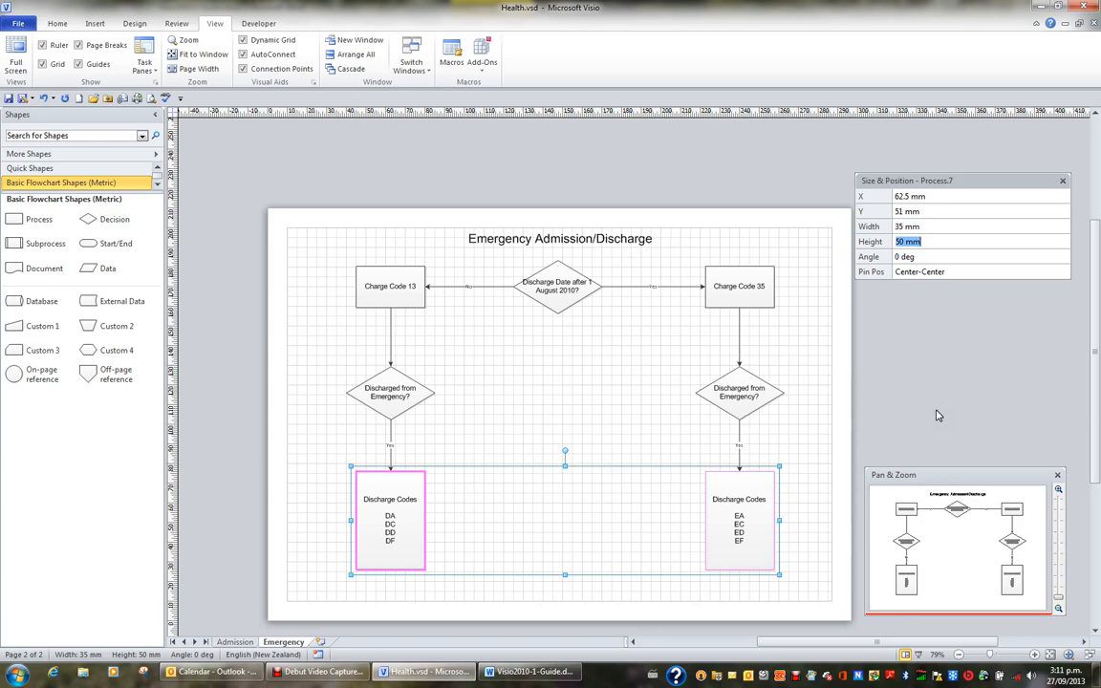
mouse_move(662, 398)
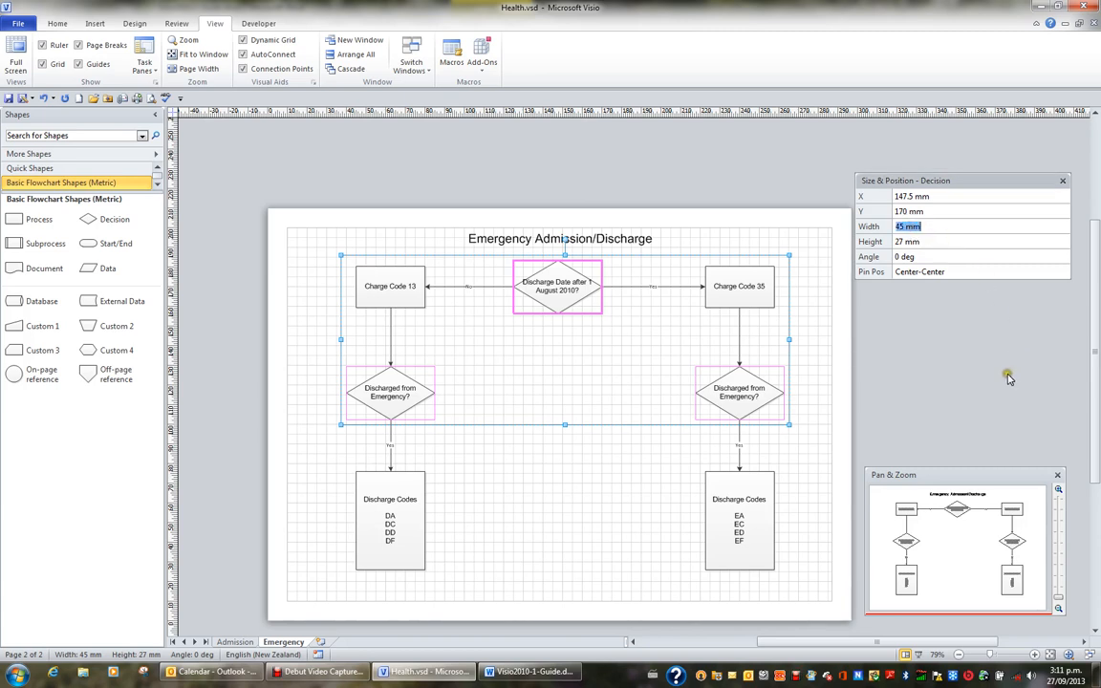
- Enter 50 mm as the decision diamonds' width
text(50 mm)
click(981, 241)
text(30)
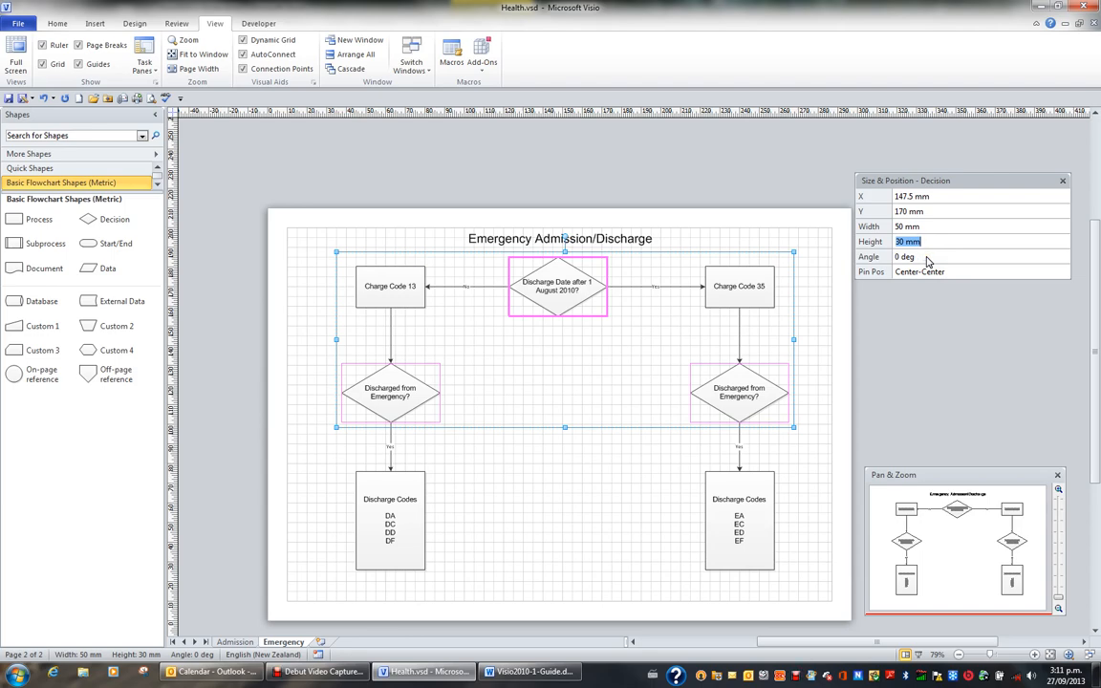
mouse_move(879, 468)
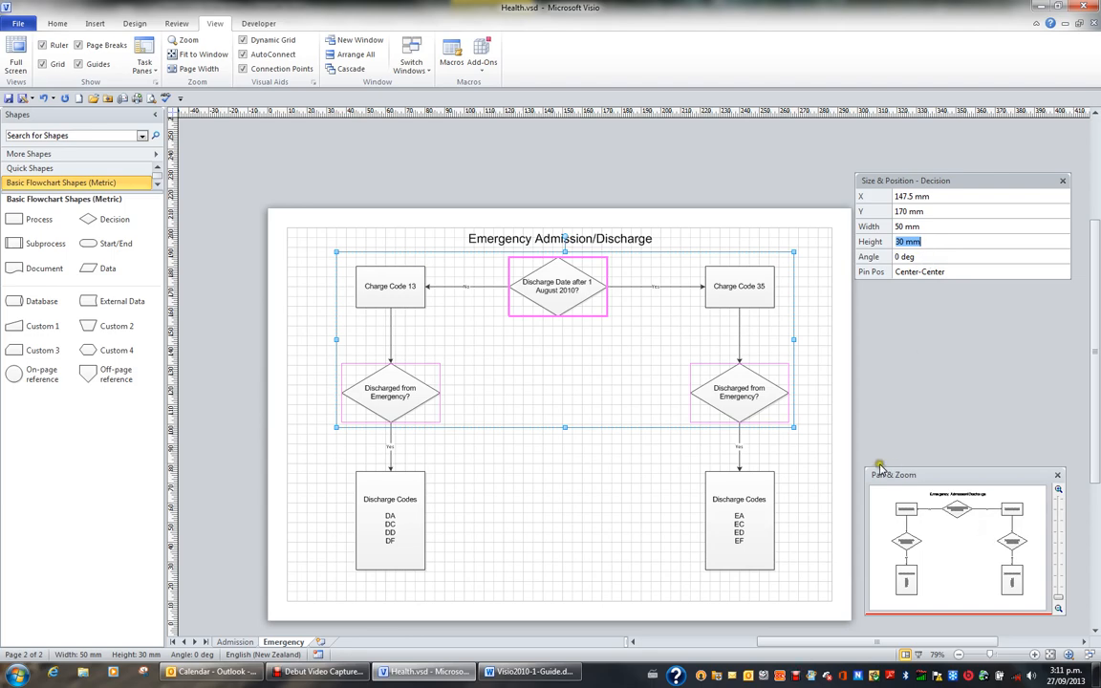
click(772, 406)
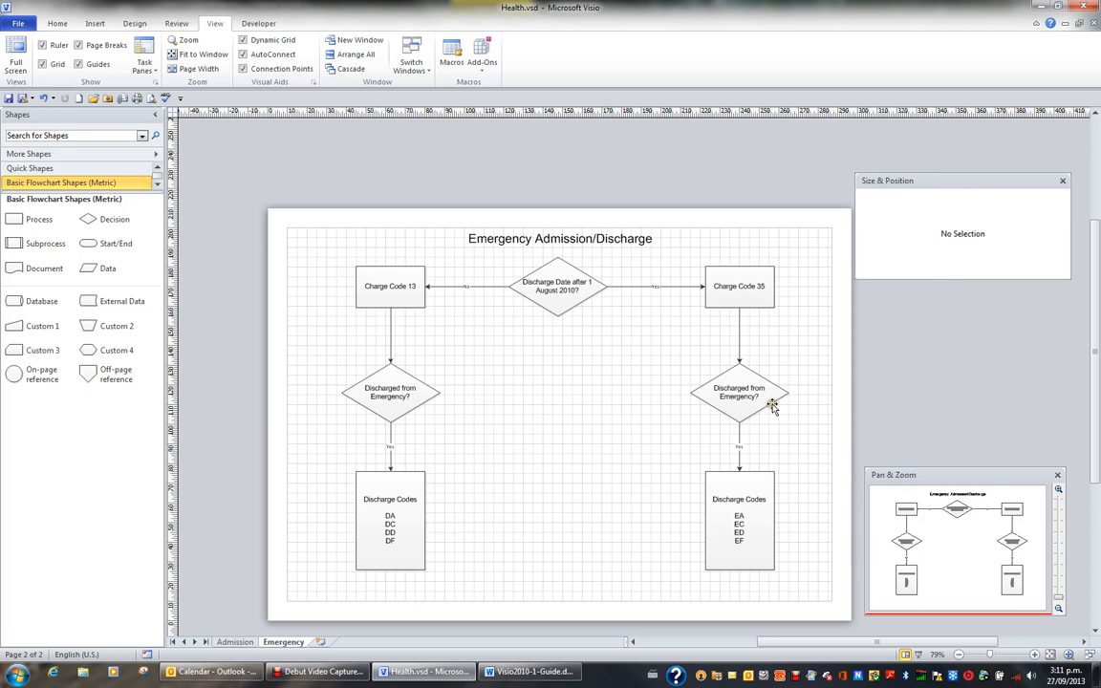
click(739, 391)
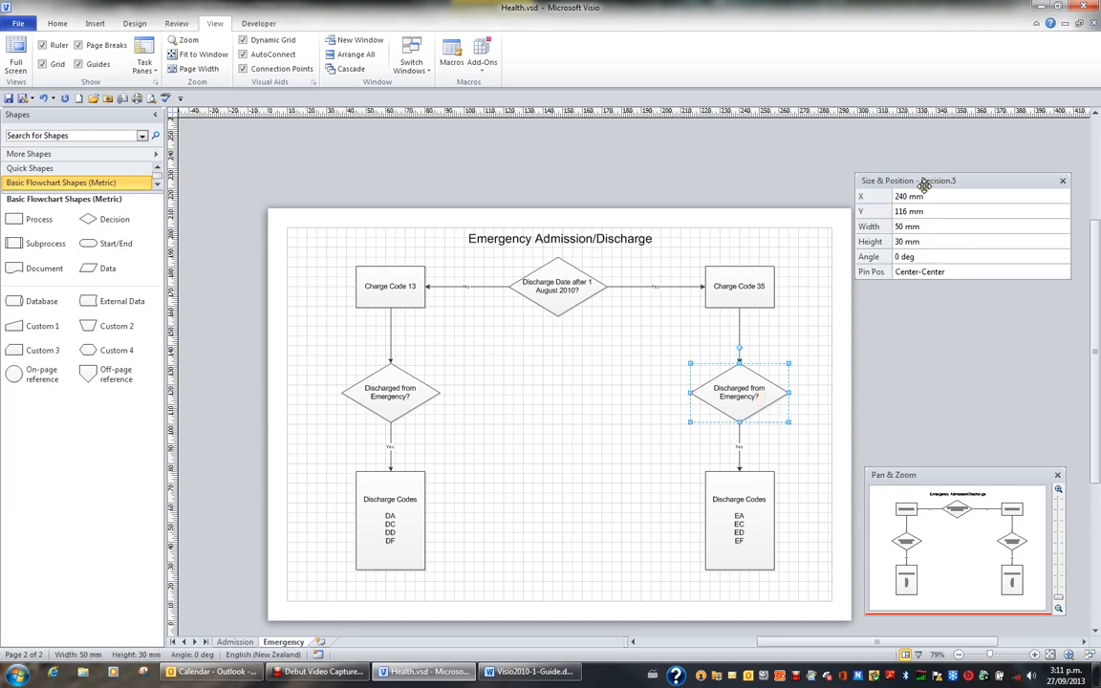
drag(924, 181, 712, 154)
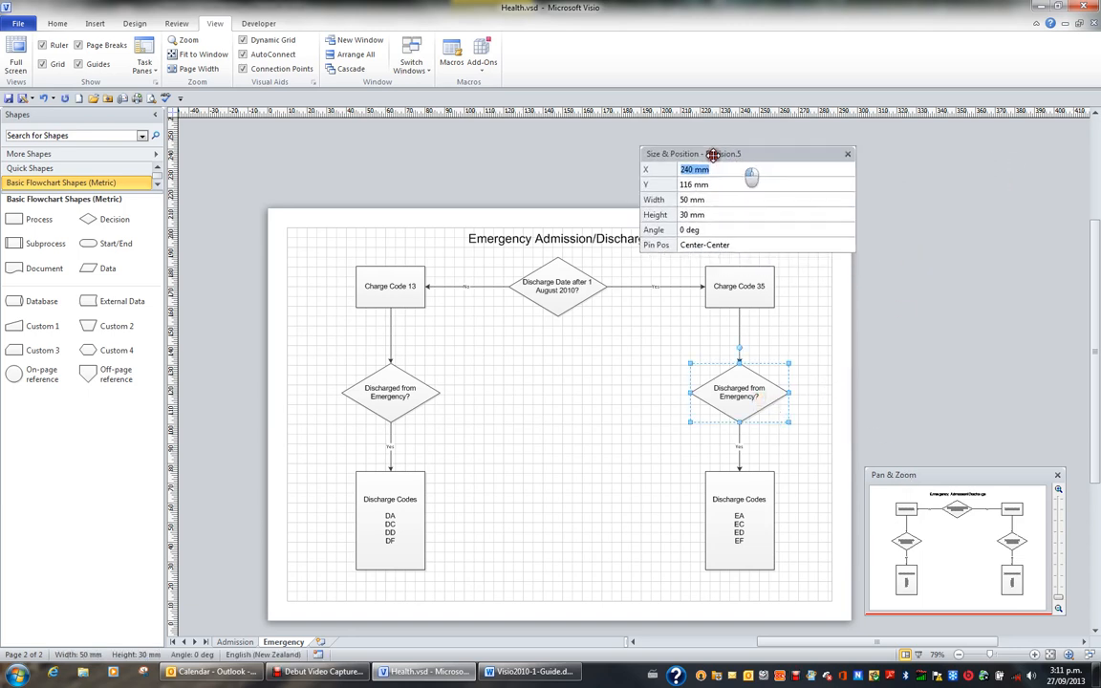
drag(712, 154, 872, 173)
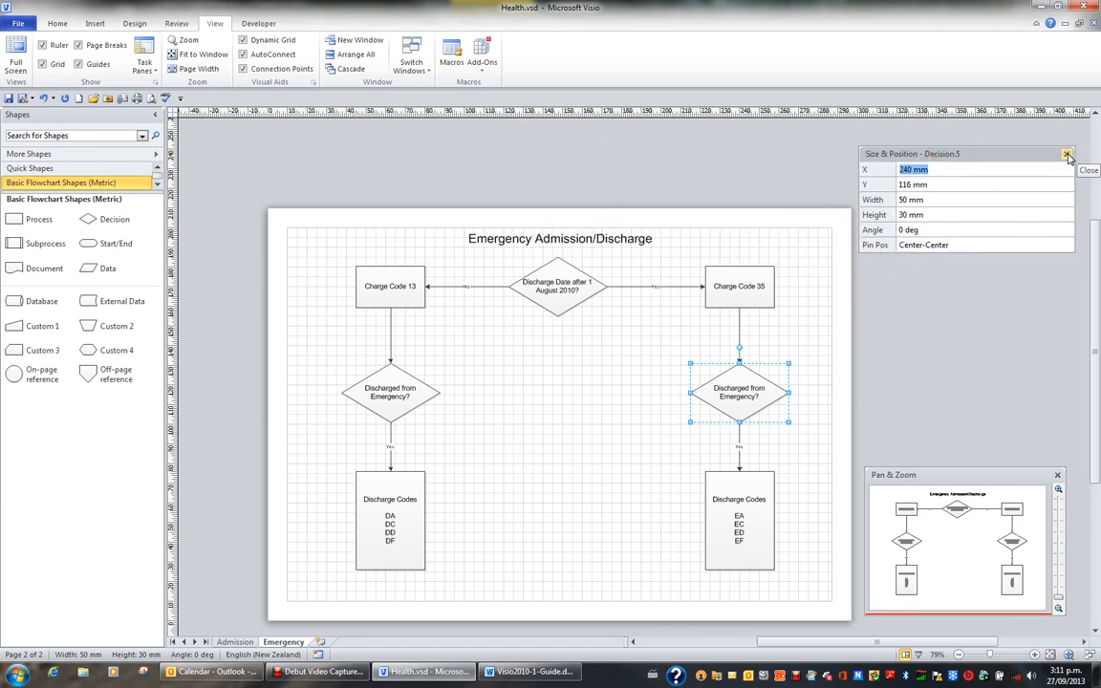
click(1067, 154)
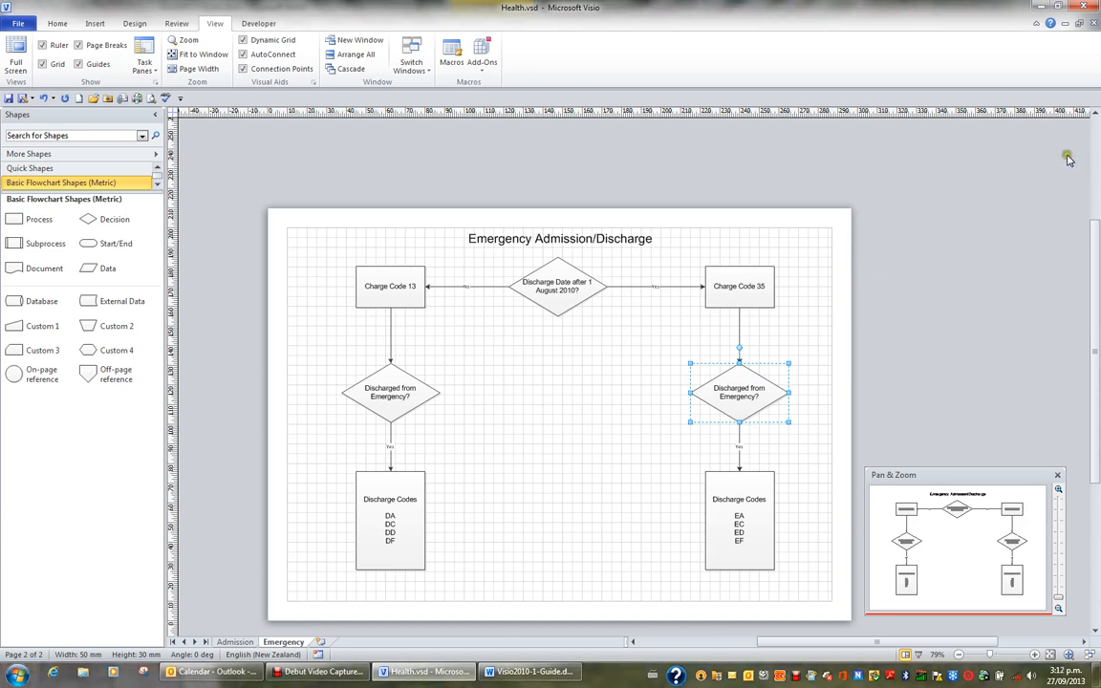
mouse_move(276, 98)
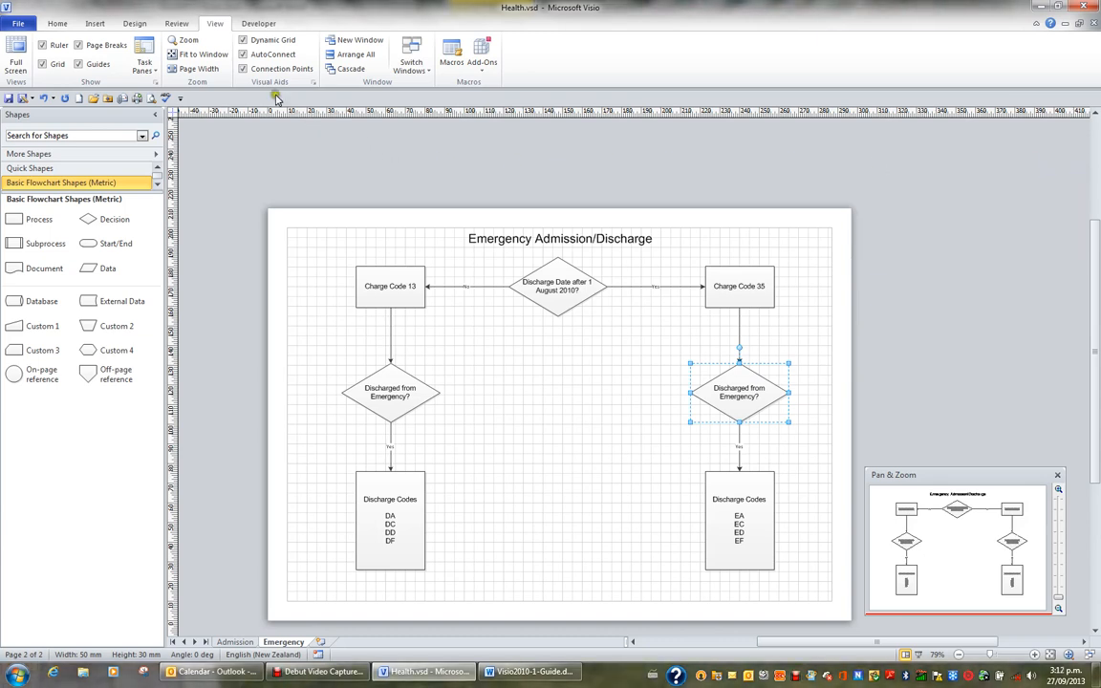
click(145, 49)
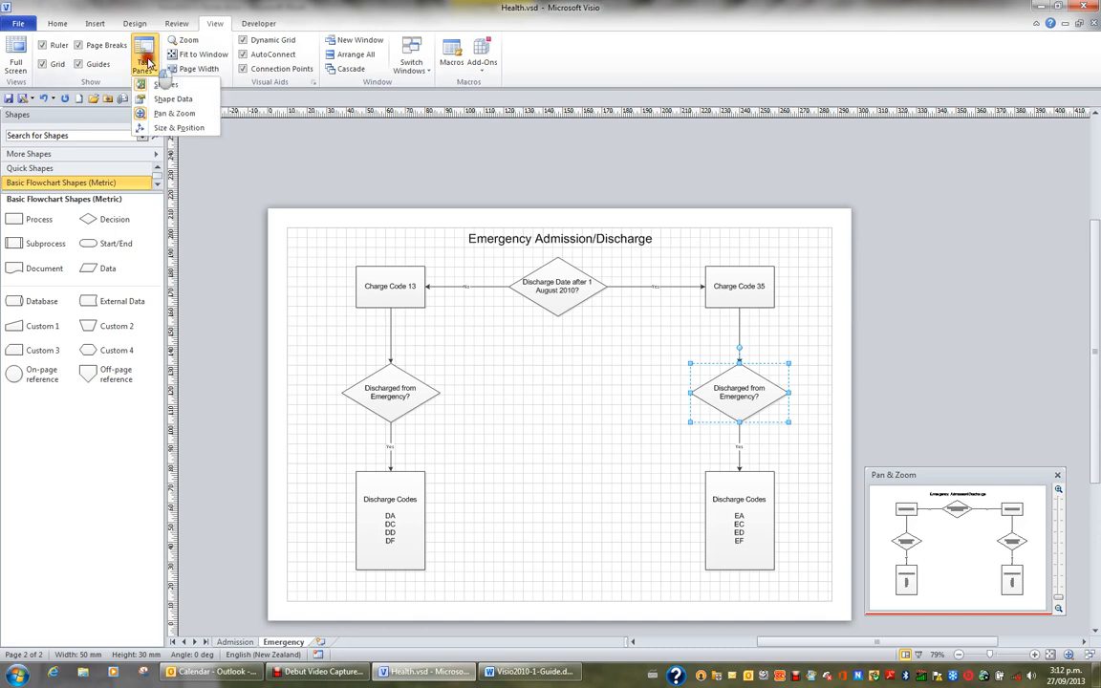
click(179, 127)
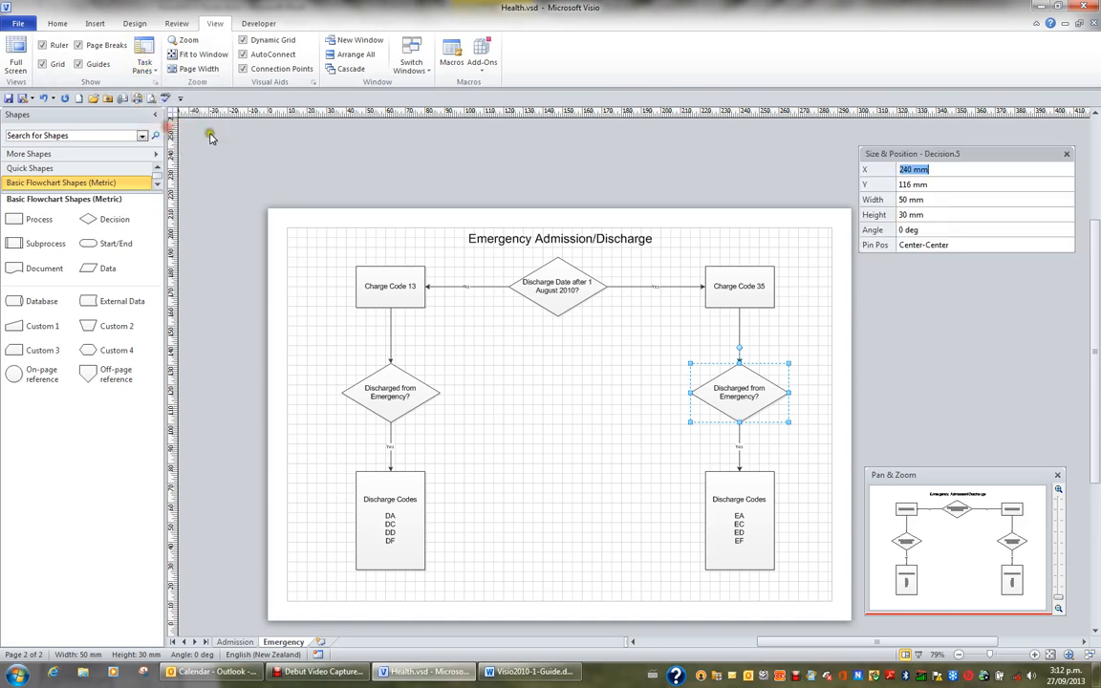
mouse_move(963, 335)
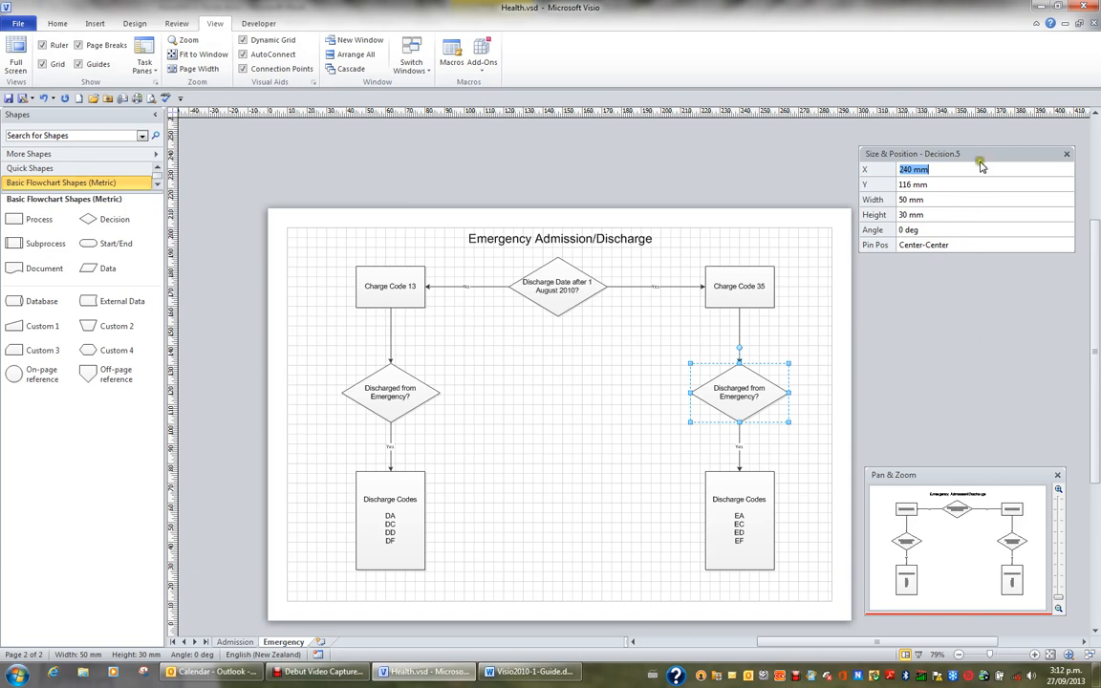
- Dock the Size & Position window above the Shapes panel
click(979, 154)
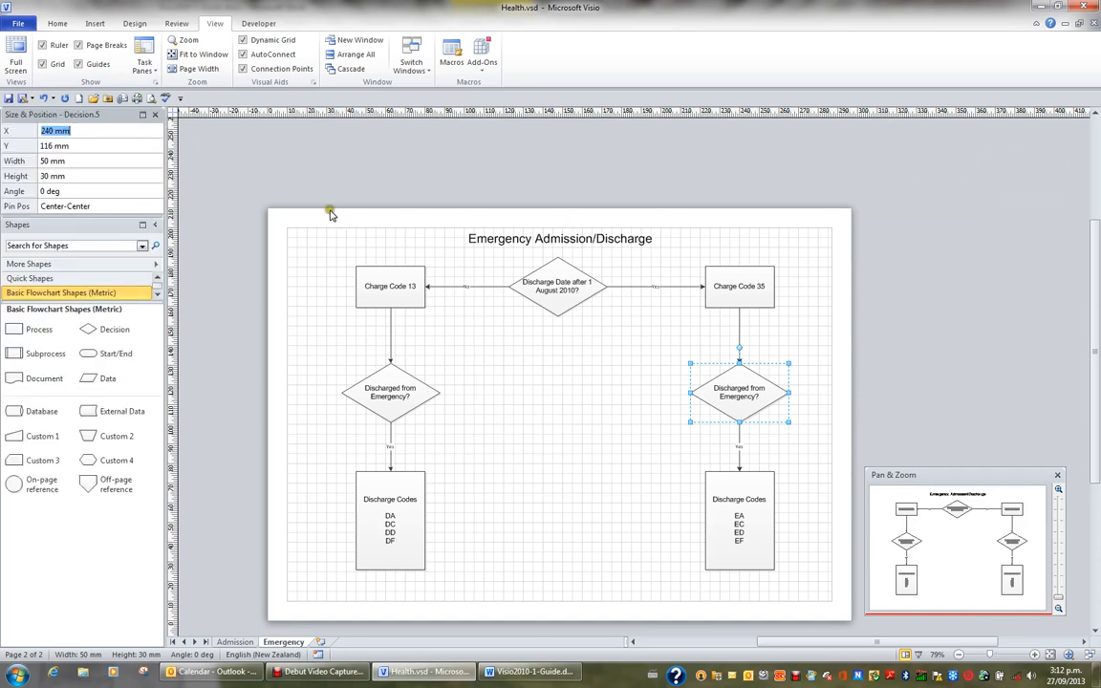
mouse_move(86, 160)
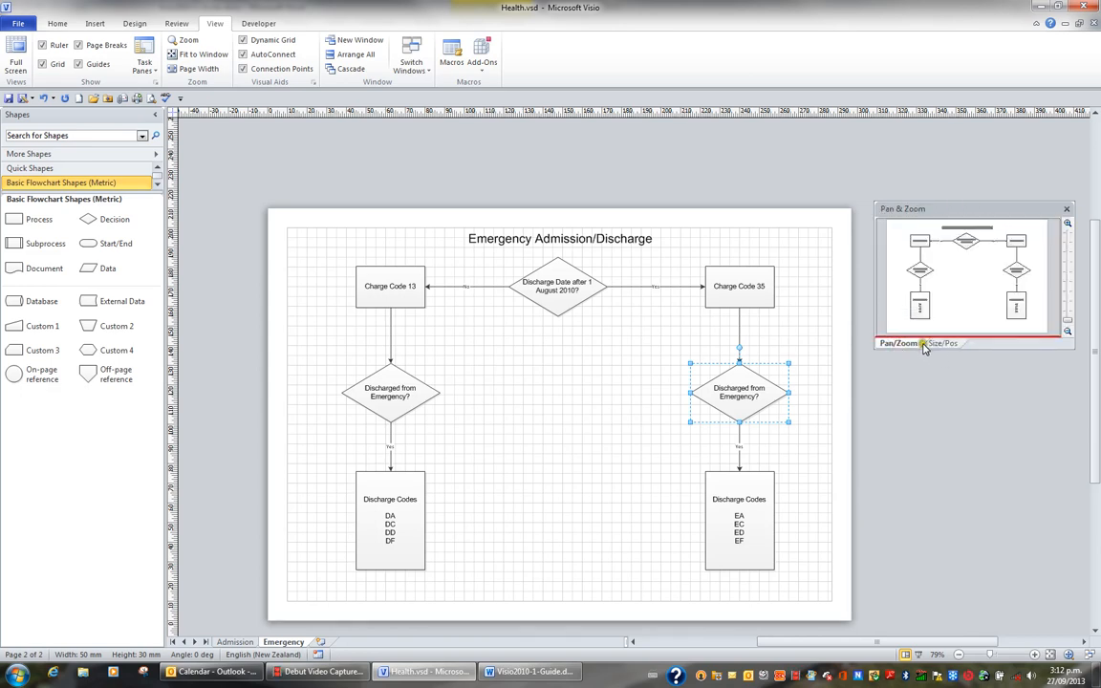
- Switch the merged Pan & Zoom window to its Size & Position tab
click(942, 343)
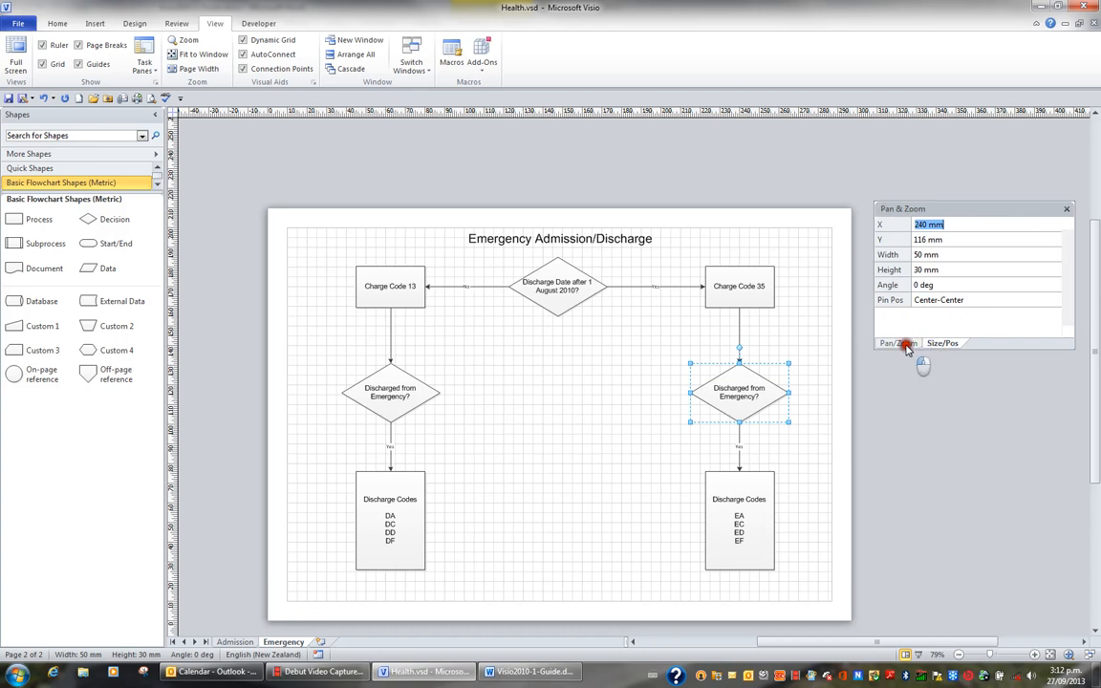
click(942, 343)
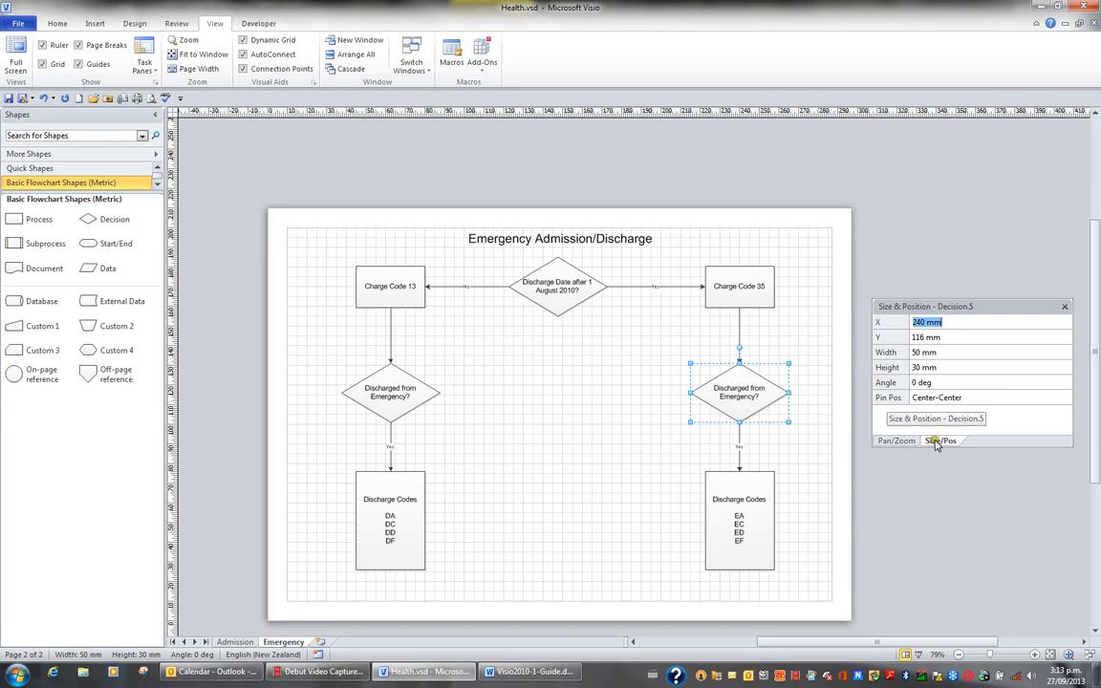
click(896, 440)
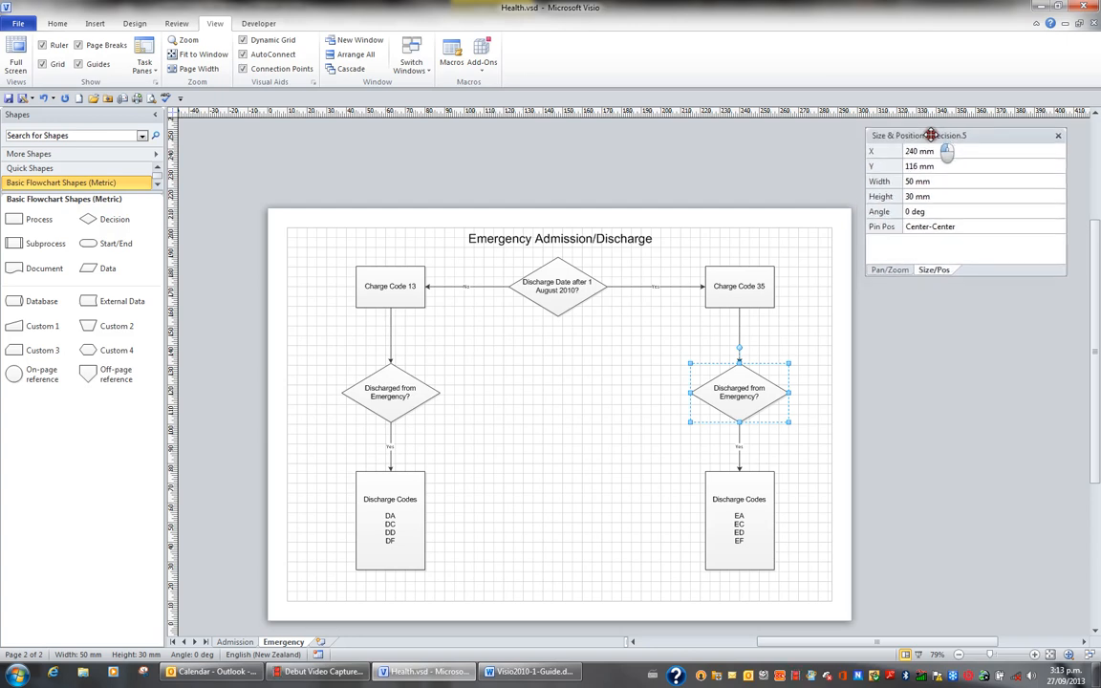
- Dock the merged window beside the drawing and pin it to turn off AutoHide
drag(932, 134, 951, 140)
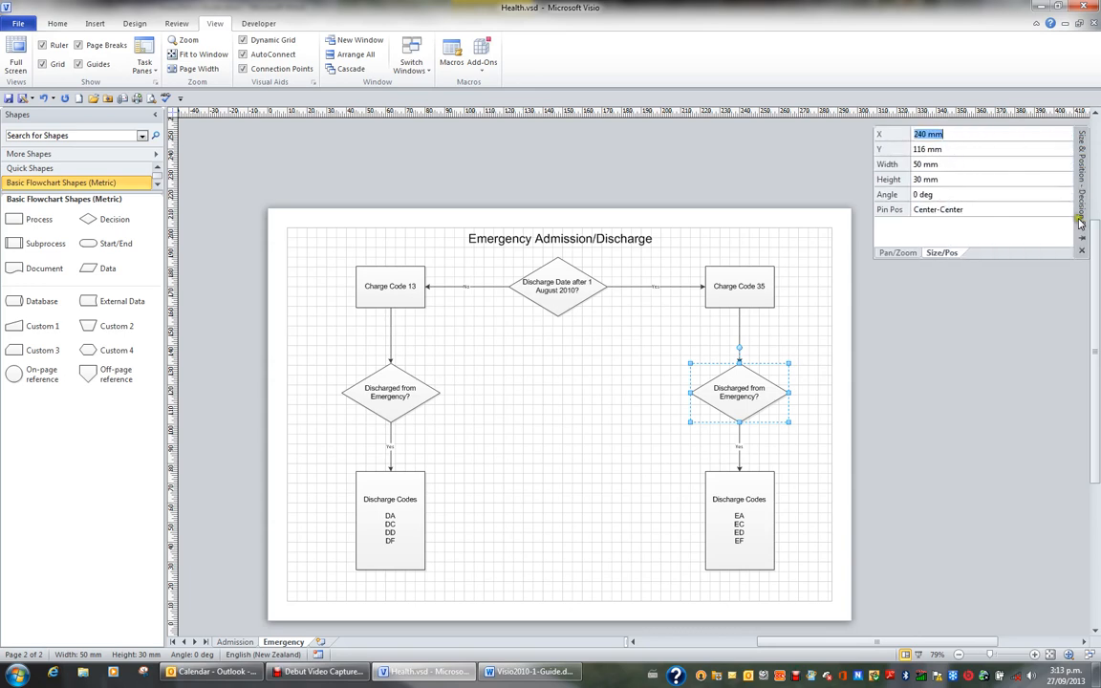
mouse_move(1079, 237)
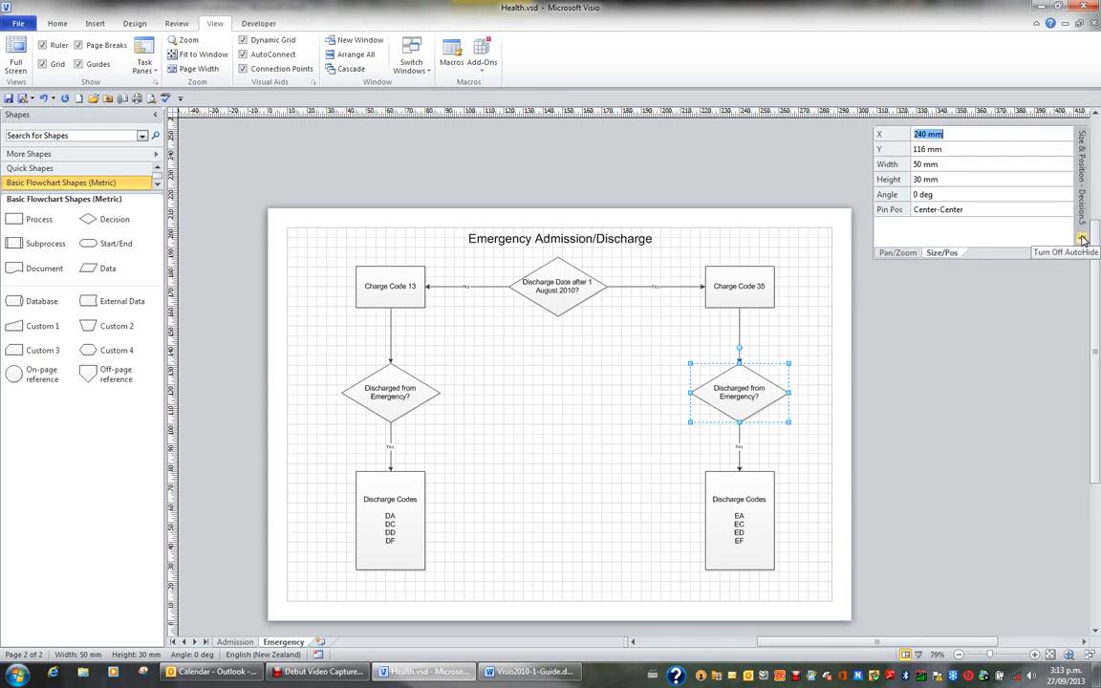
click(1080, 236)
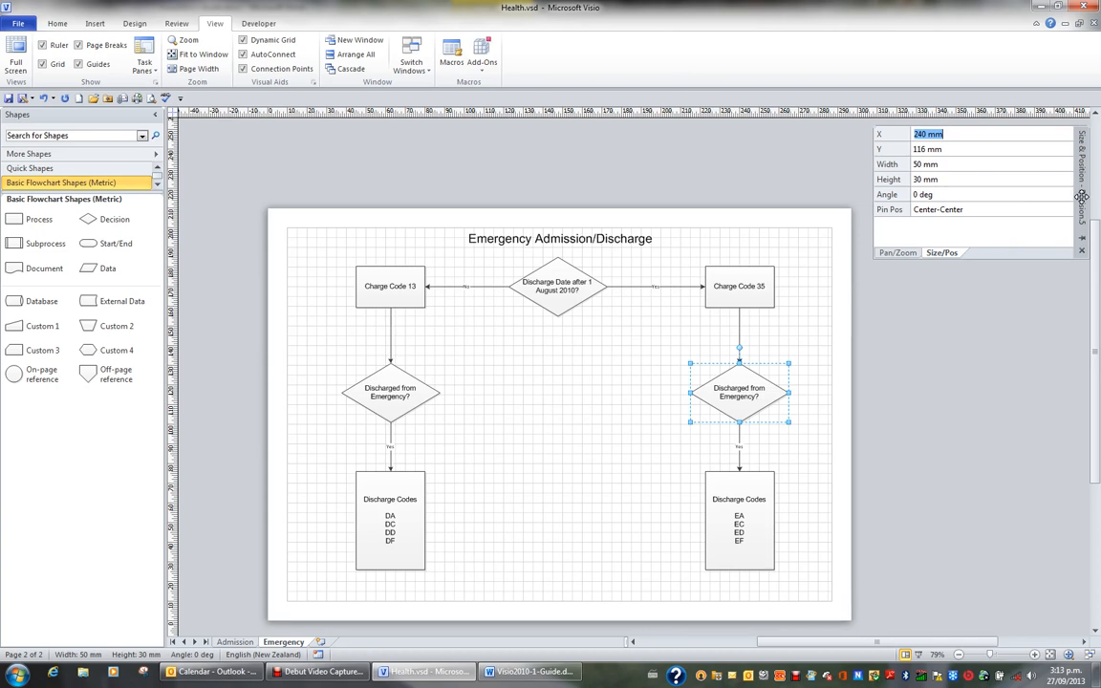
mouse_move(1080, 239)
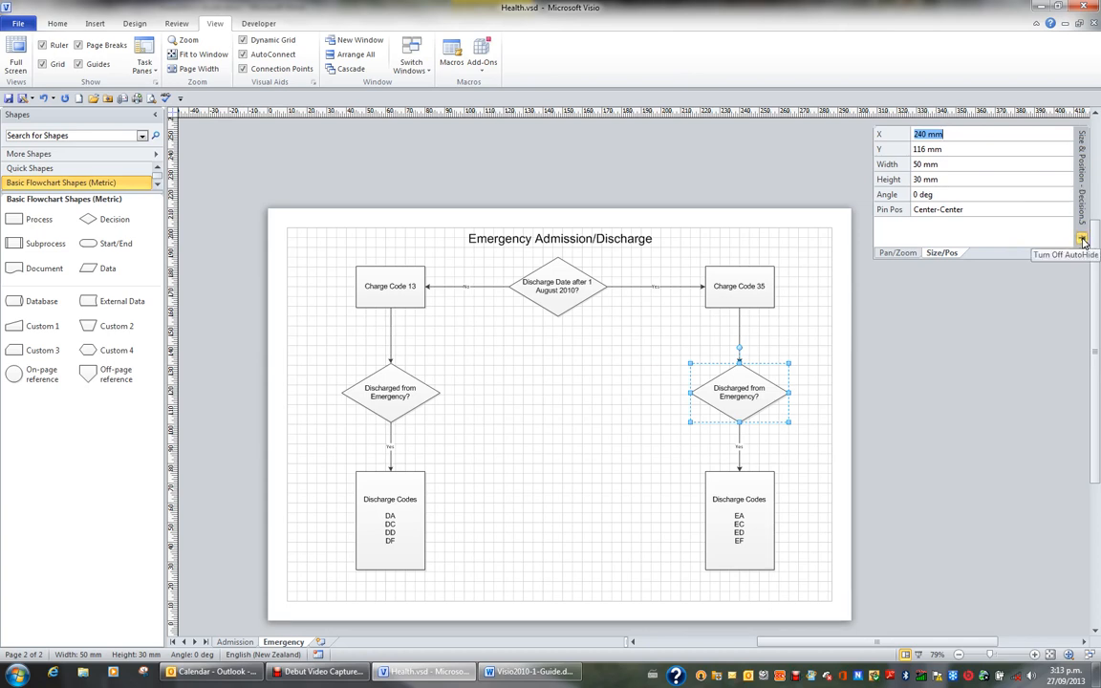